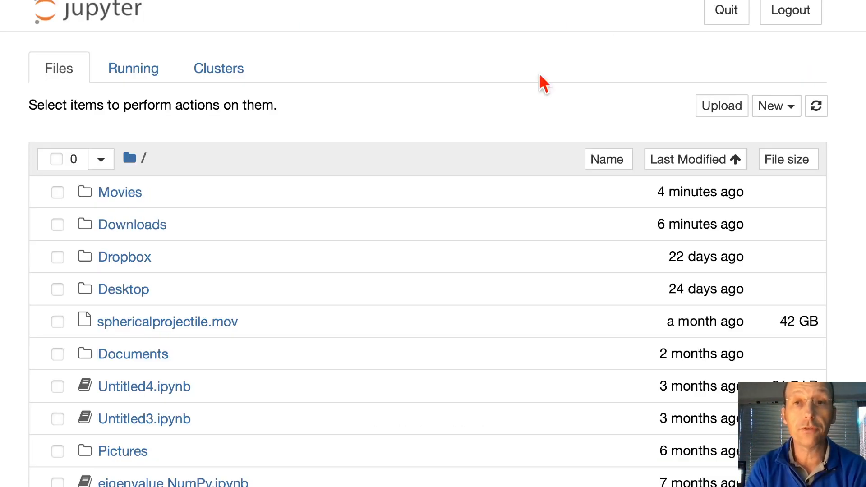
pyautogui.moveTo(497, 175)
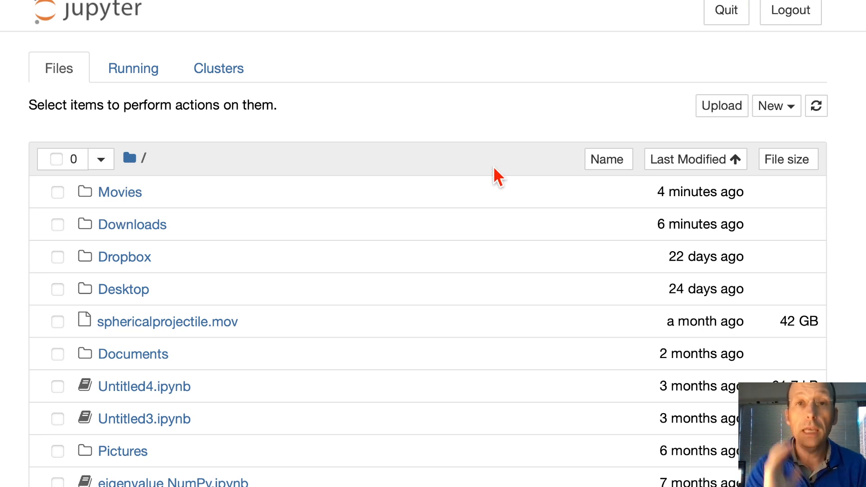
pyautogui.moveTo(666, 126)
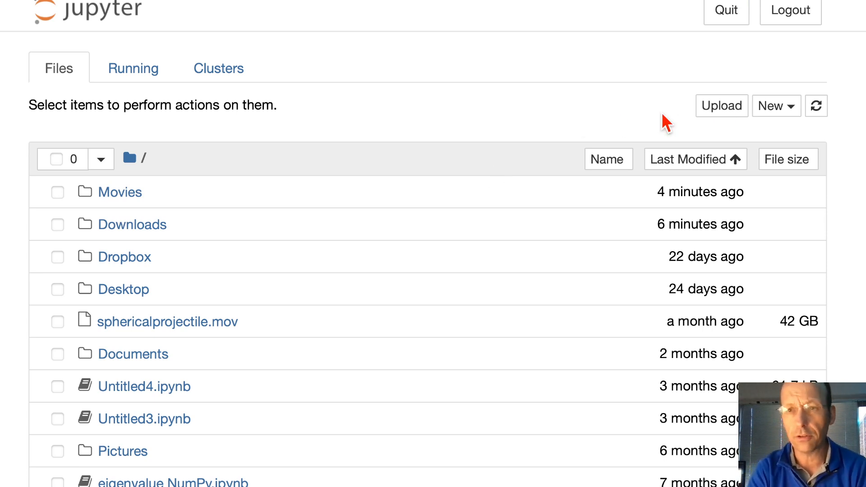
# Create a new Python 3 notebook from the New menu
pyautogui.click(776, 106)
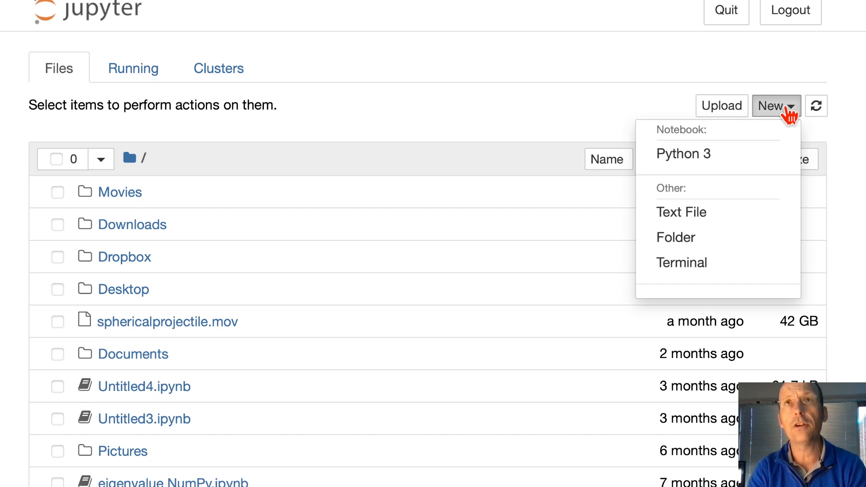
pyautogui.click(683, 154)
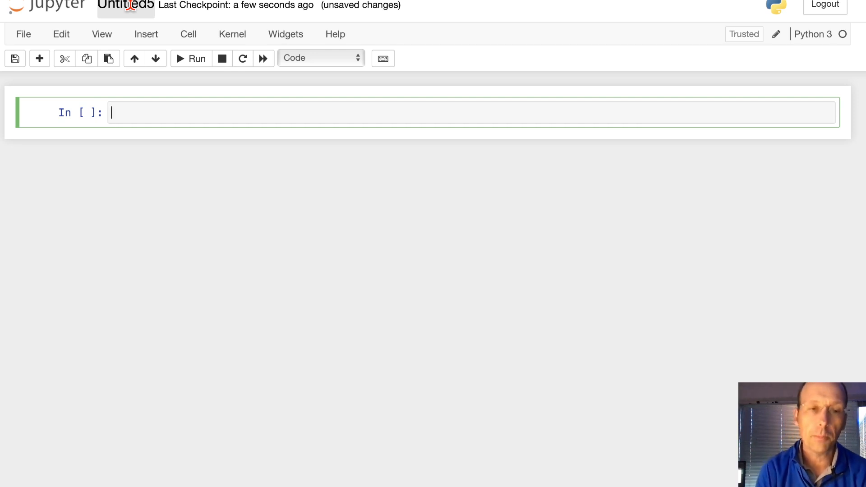
pyautogui.moveTo(36, 121)
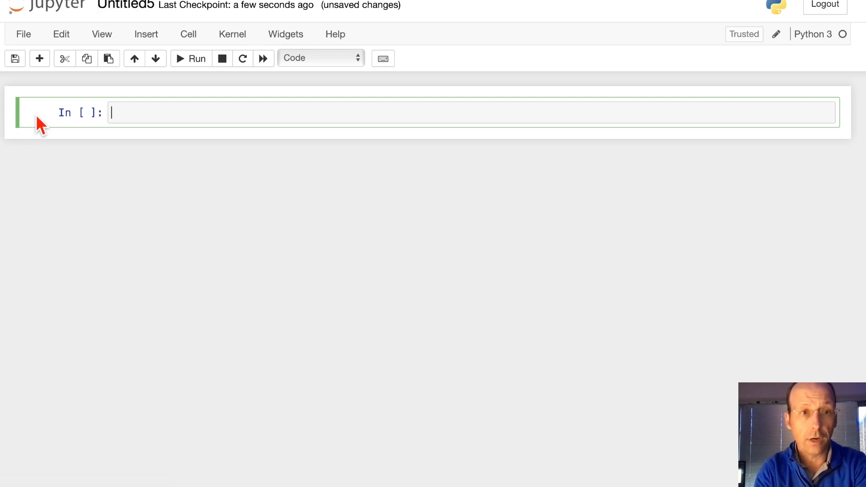
# Make the first cell Markdown with title 'Rotating hoop with mass' and bullets 'stuff in a list', 'more stuff'
pyautogui.click(320, 58)
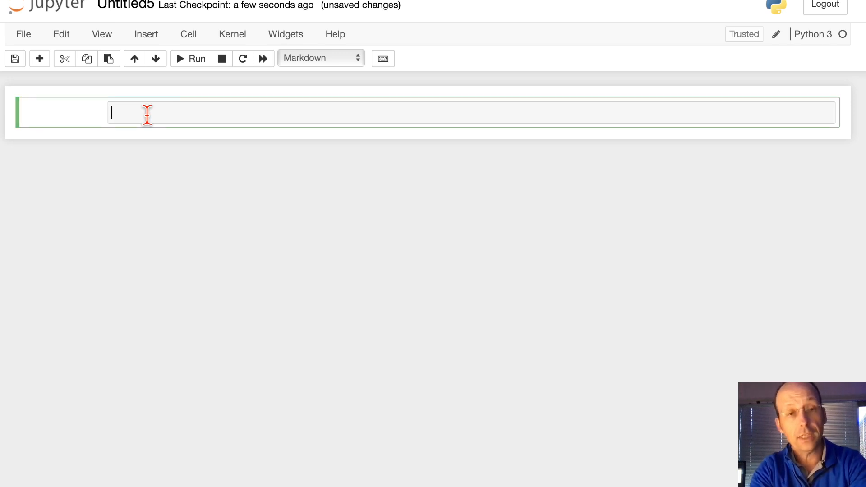
pyautogui.write('Rotation')
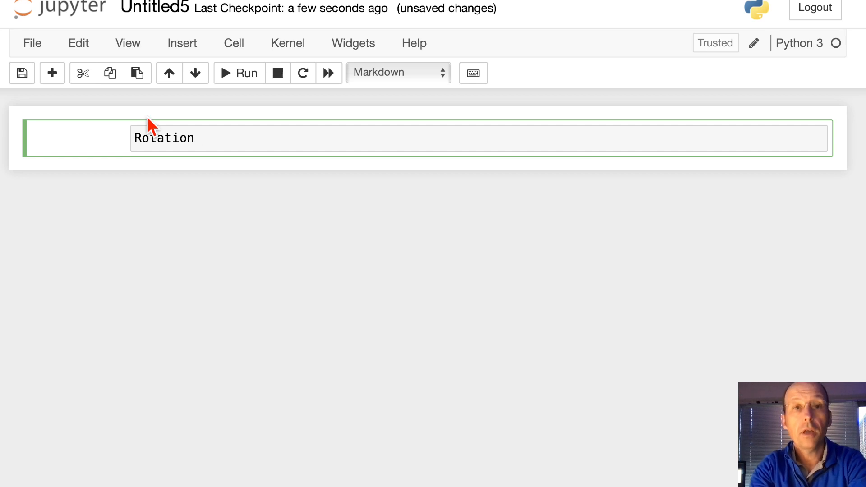
pyautogui.write('Rotating')
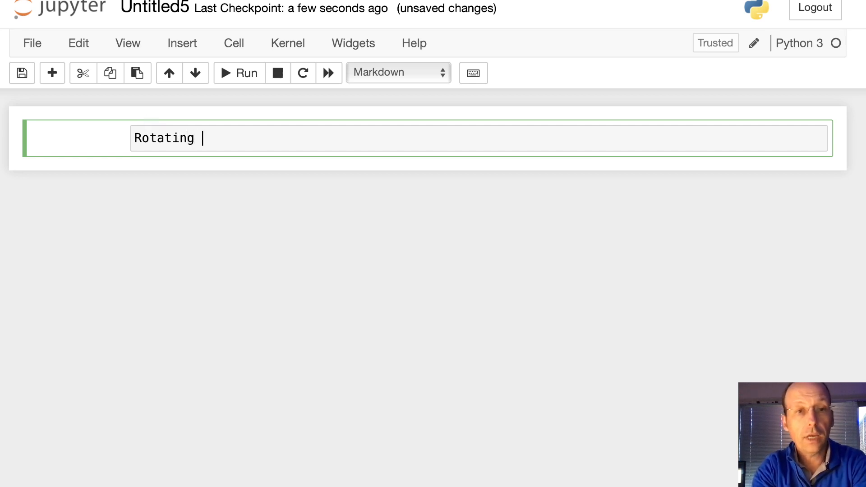
pyautogui.write('hoop with mas')
pyautogui.write('-')
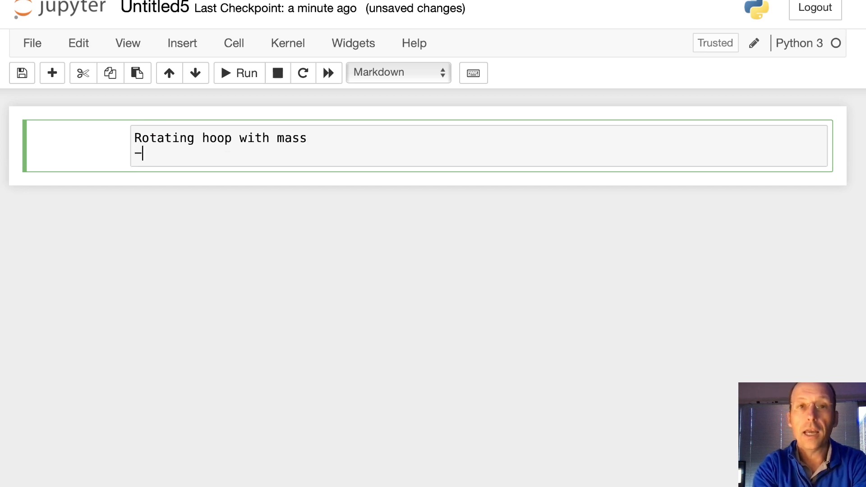
pyautogui.write('stuff in a list')
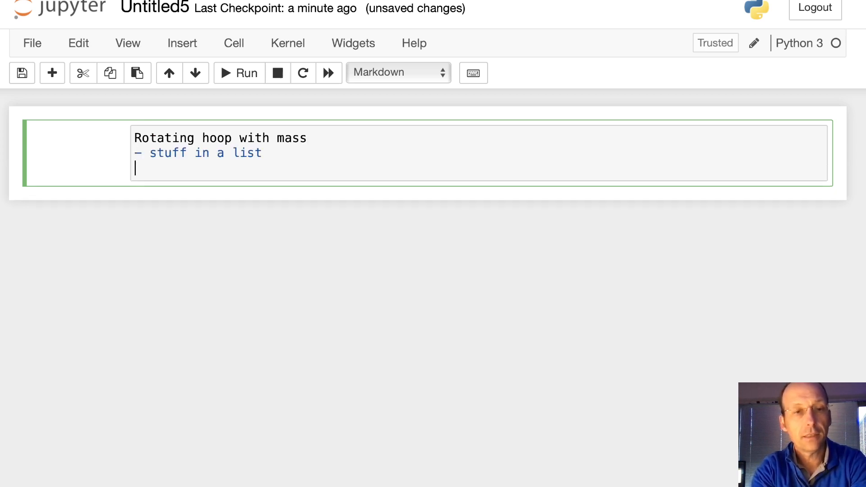
pyautogui.write('- more s')
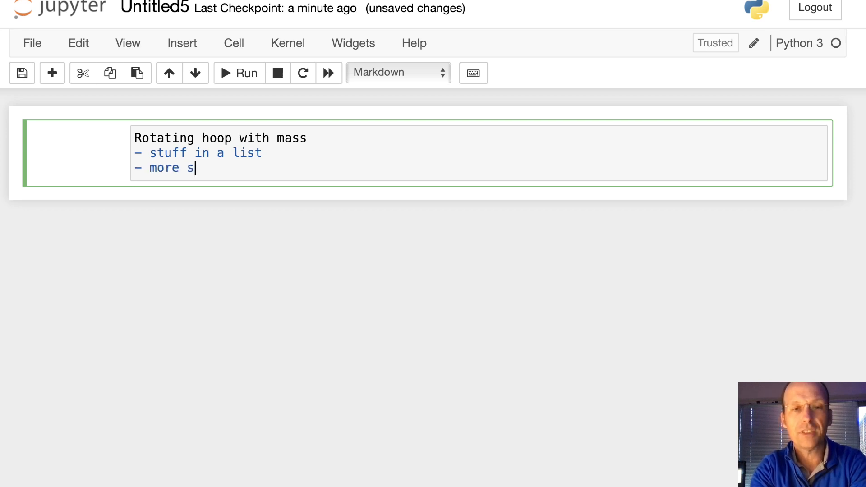
pyautogui.write('tuff')
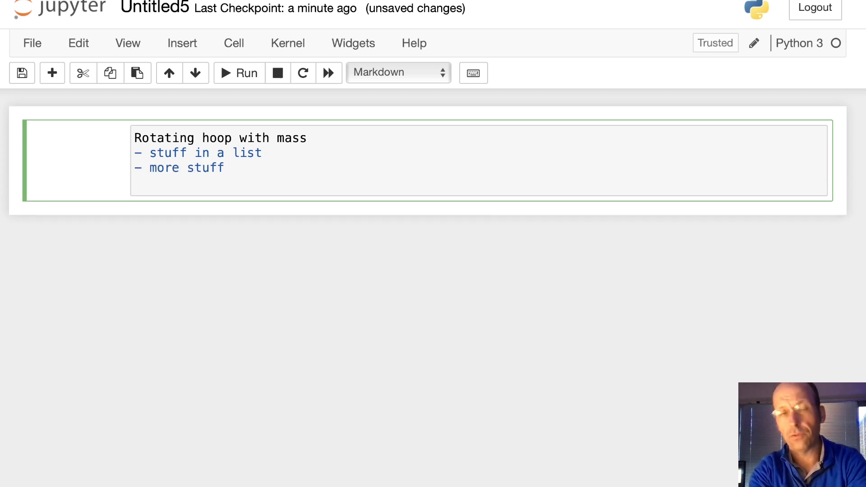
pyautogui.press('Enter')
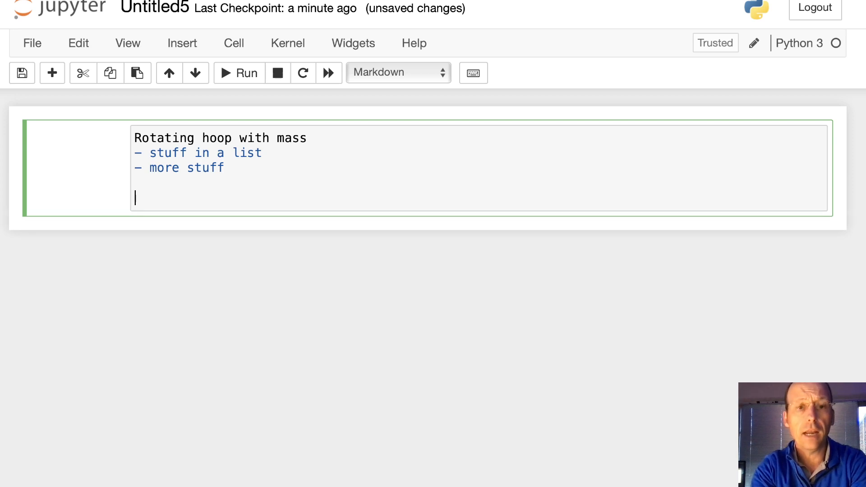
# Add the LaTeX line $T = \frac{1}{2}m(\dot{x}^2 + \dot{y}^2 + \dot{z}^2) and run the cell
pyautogui.write('$')
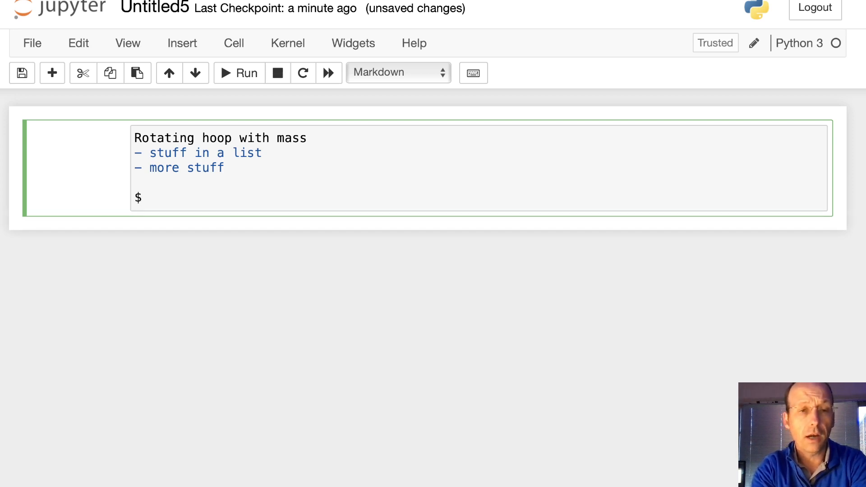
pyautogui.write('T = \\fra')
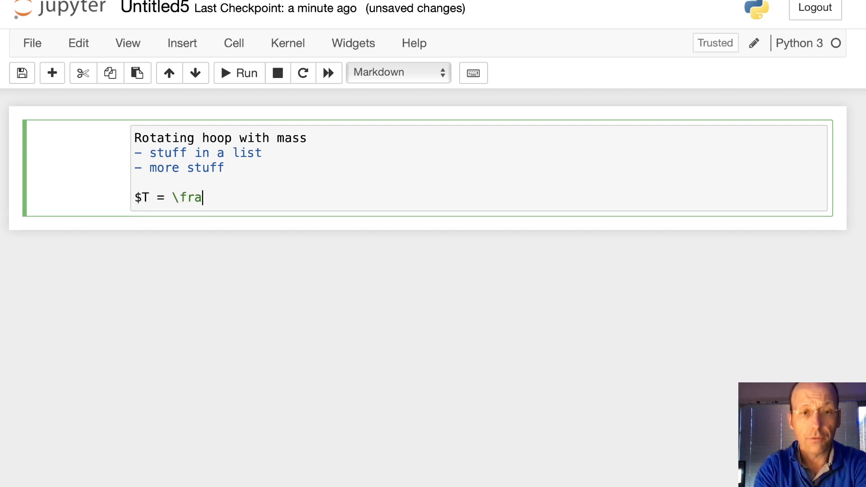
pyautogui.write('c{1}')
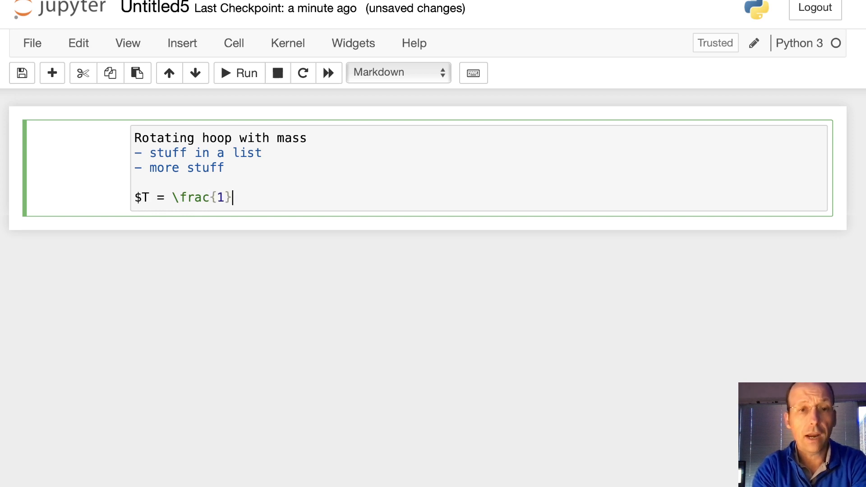
pyautogui.write('{2}m')
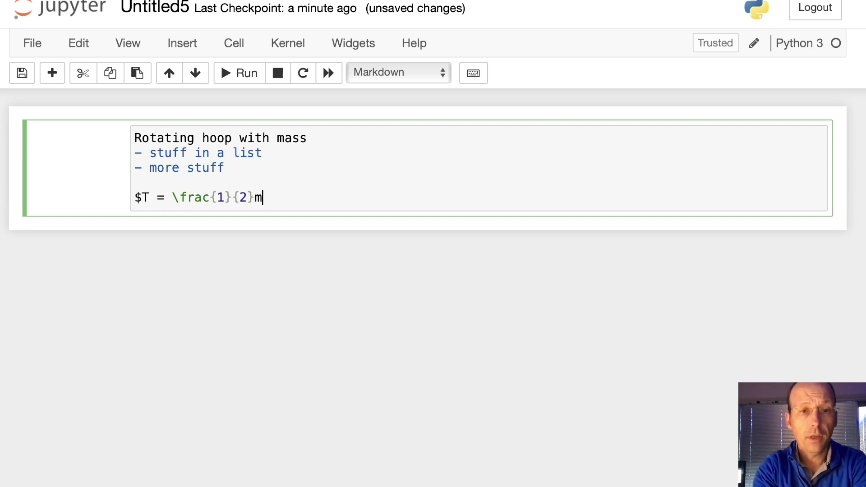
pyautogui.write('(\\d')
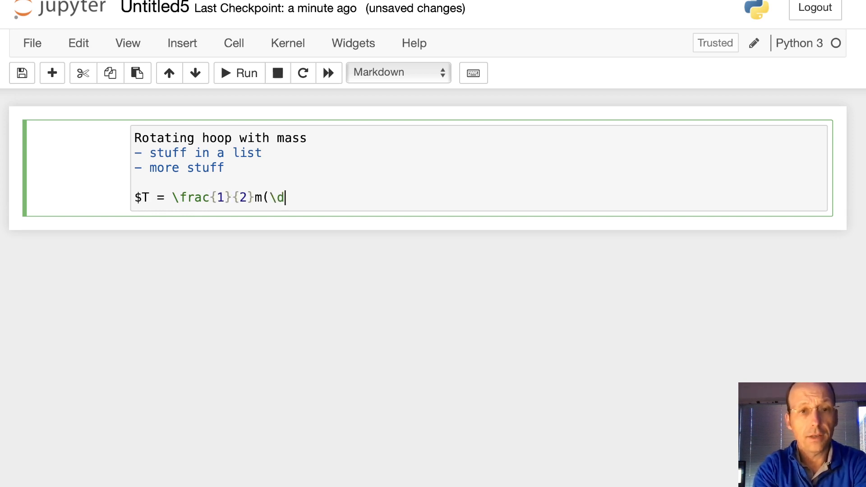
pyautogui.write('ot{x}')
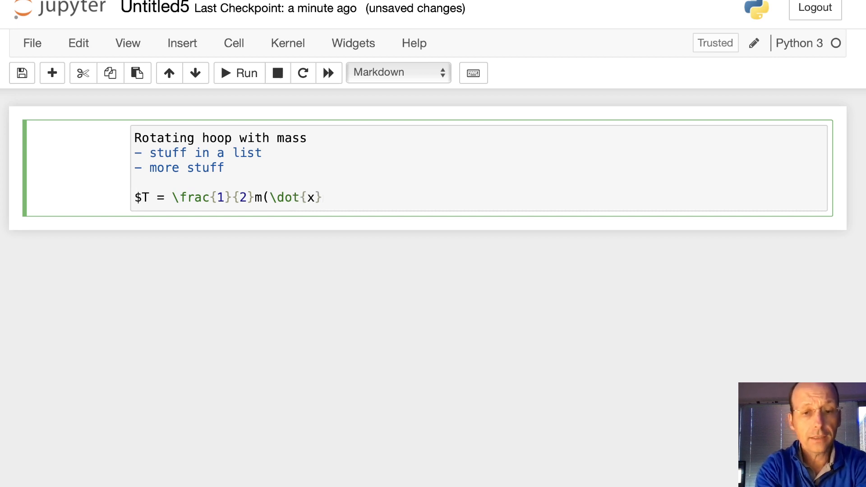
pyautogui.write('^2 +')
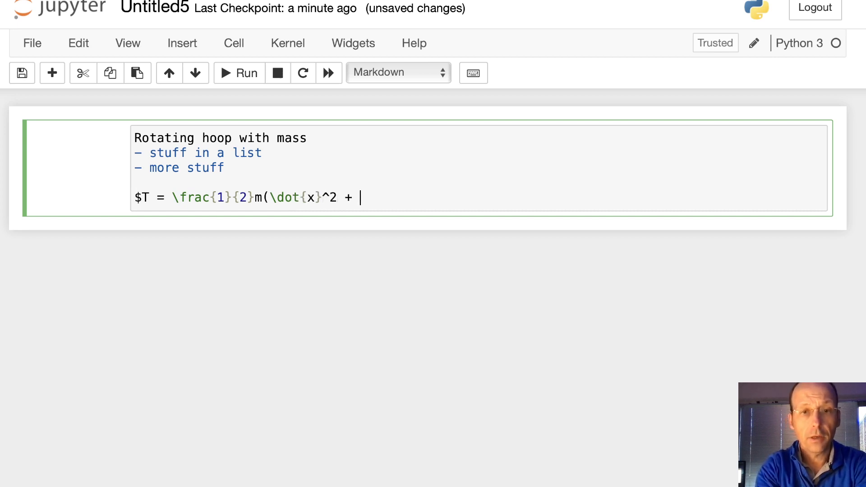
pyautogui.write('\\dot{y')
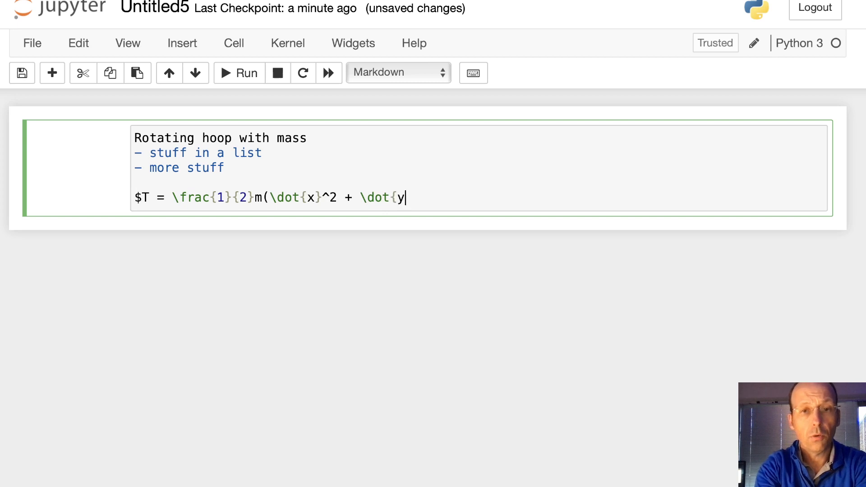
pyautogui.write('}^2 + \\dot')
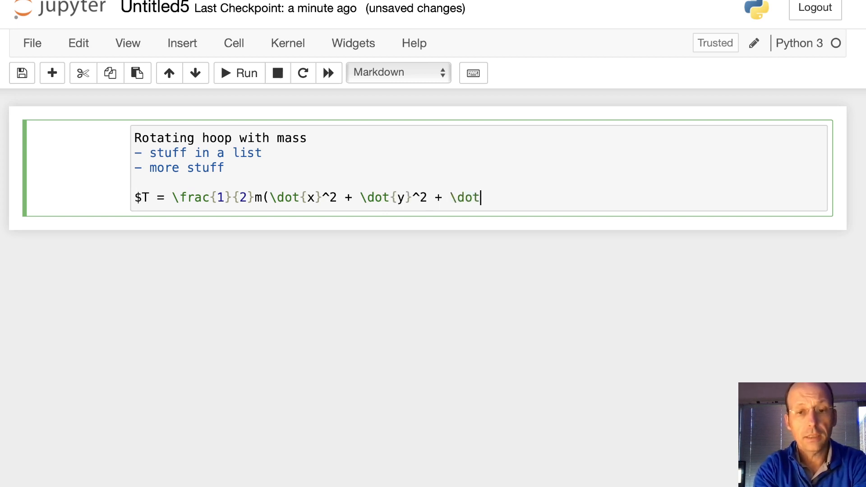
pyautogui.write('{z}')
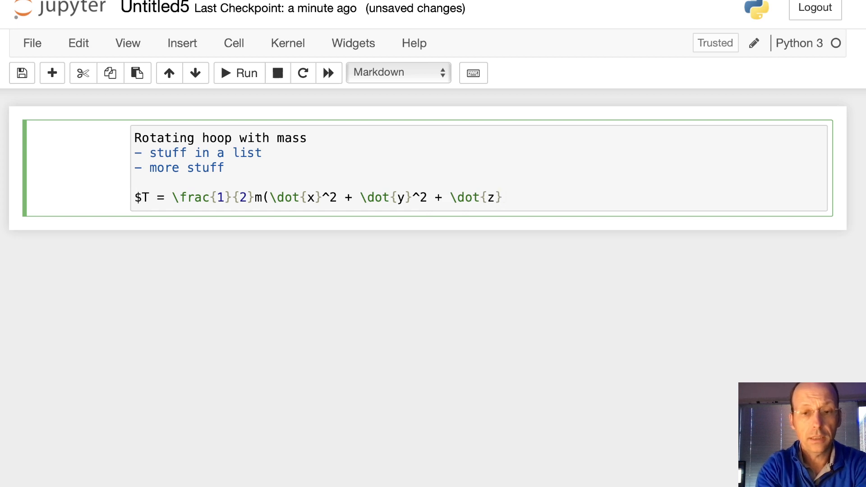
pyautogui.write('^2)')
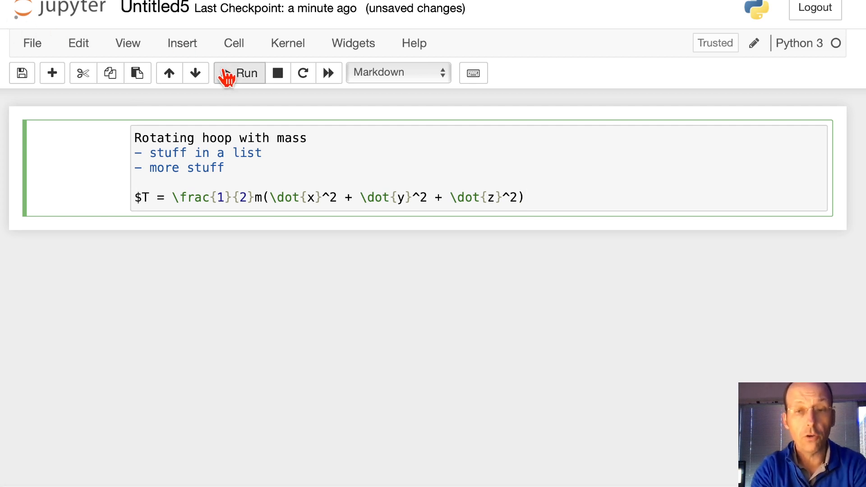
pyautogui.click(240, 72)
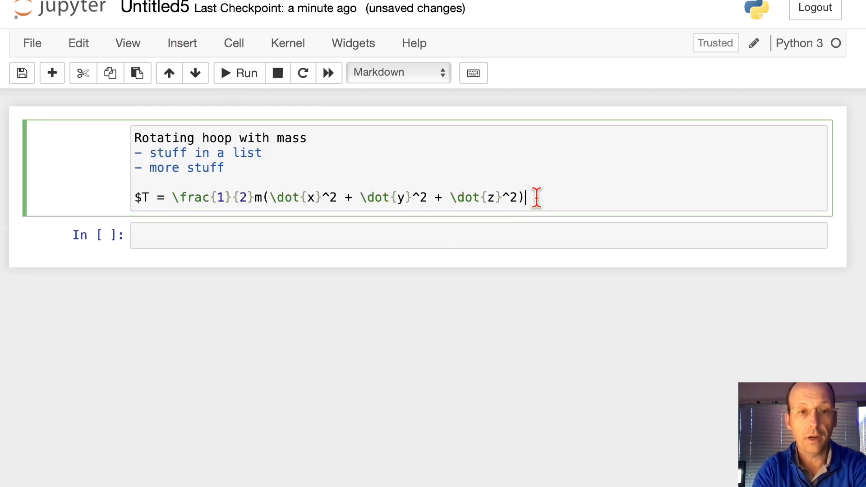
# Close the LaTeX with $ so the notes cell renders, then move into the empty code cell
pyautogui.write('$')
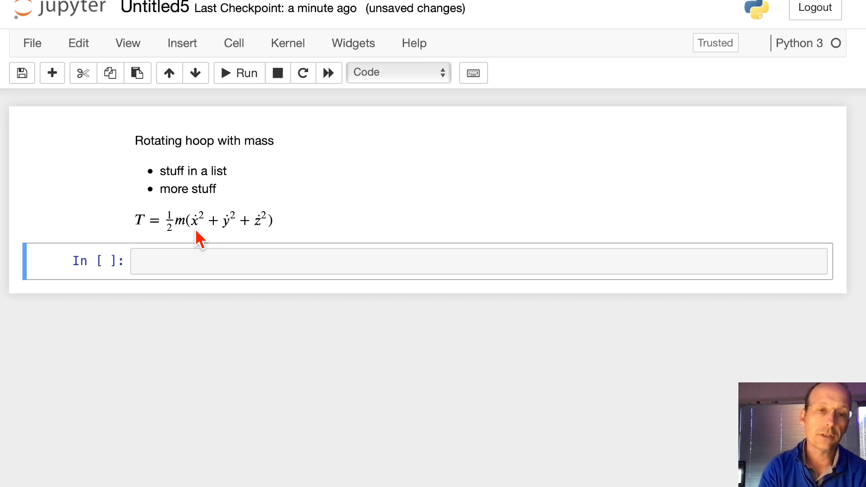
pyautogui.click(180, 261)
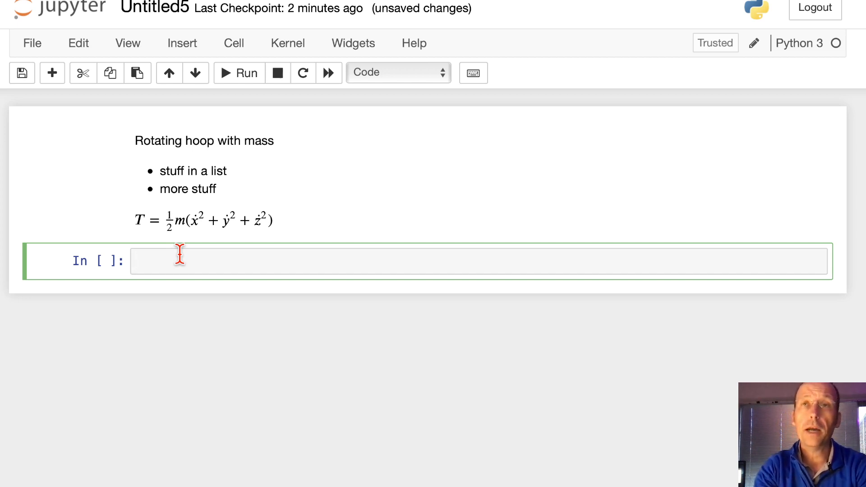
# Write and run 'import sympy as sp' as the first executed cell
pyautogui.click(204, 261)
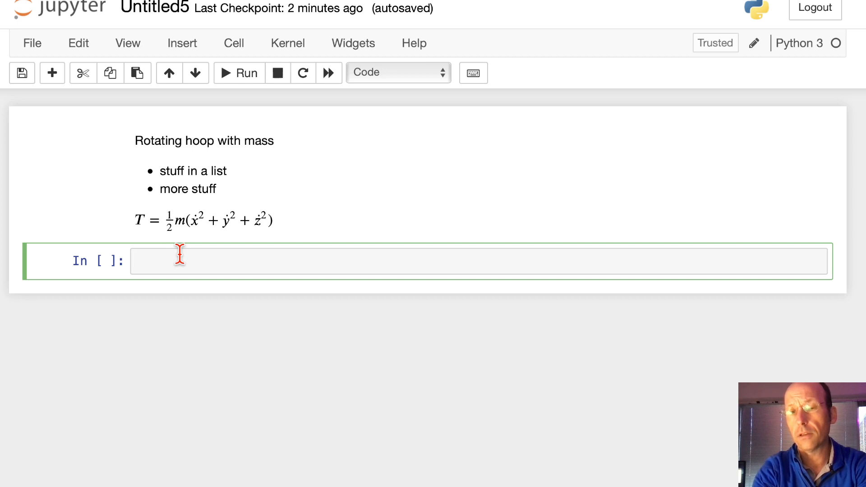
pyautogui.write('impo')
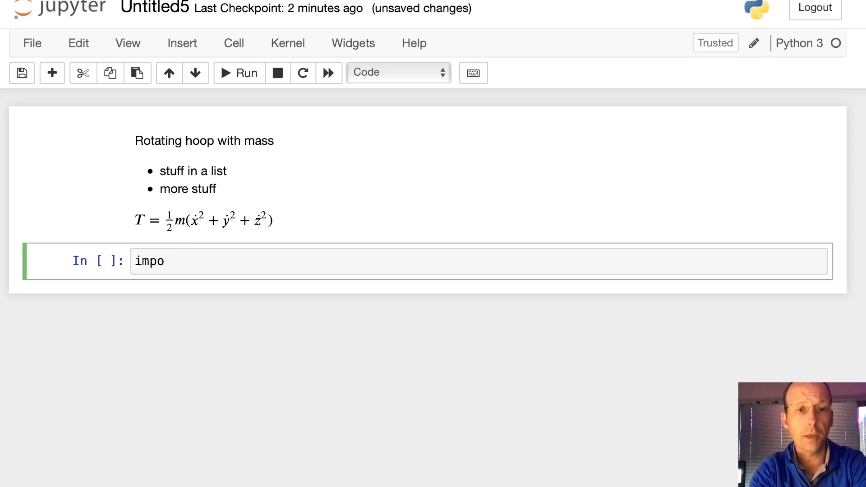
pyautogui.write('rt sympy as sp')
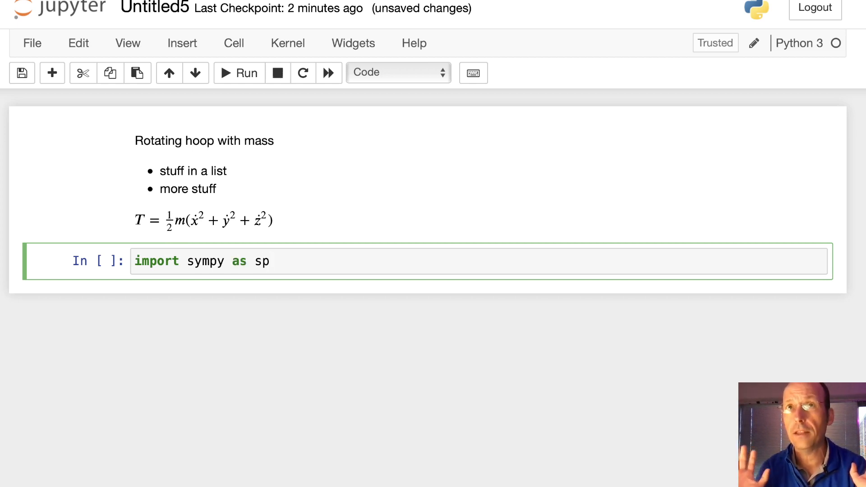
pyautogui.click(295, 262)
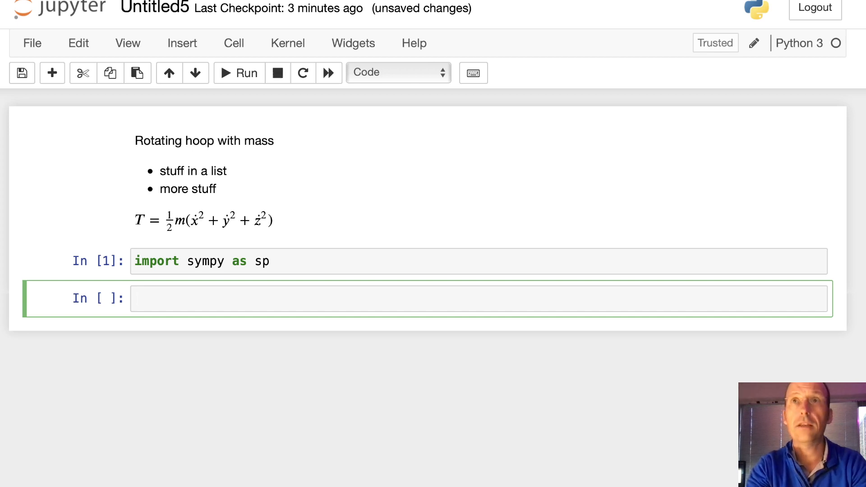
# Define t, R, m, g, w = sp.symbols(r't R m g \omega') and start a second line
pyautogui.write('t,')
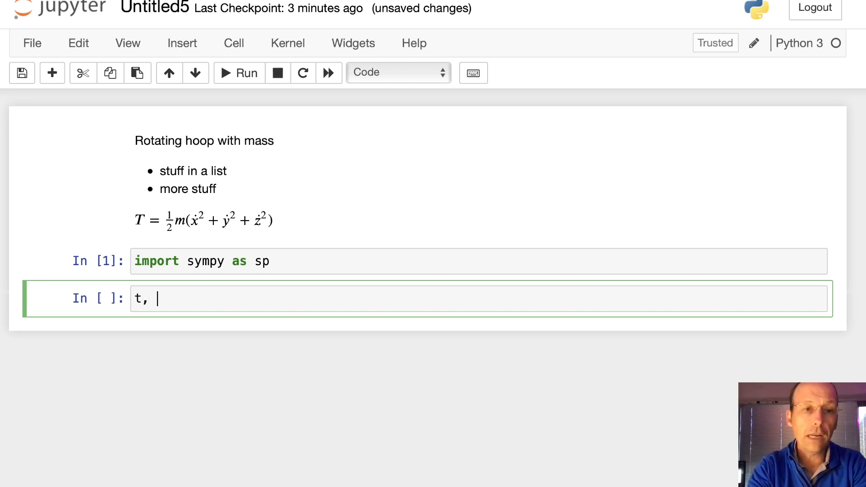
pyautogui.write('R,')
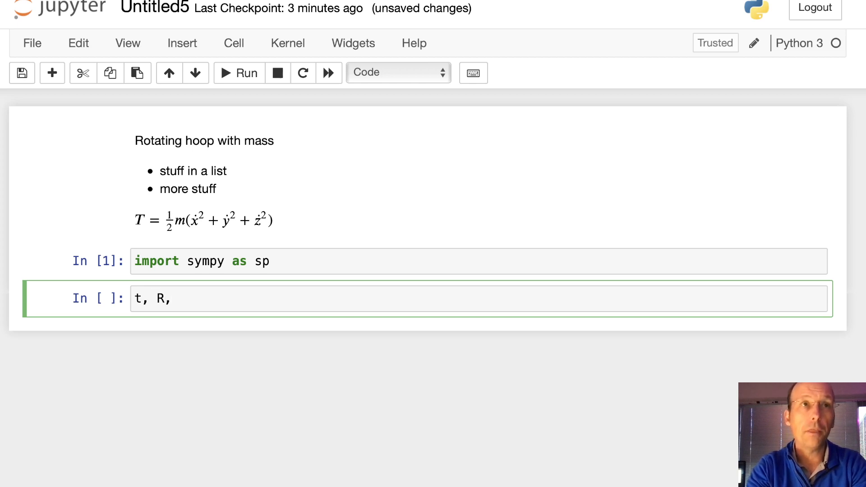
pyautogui.write('m,')
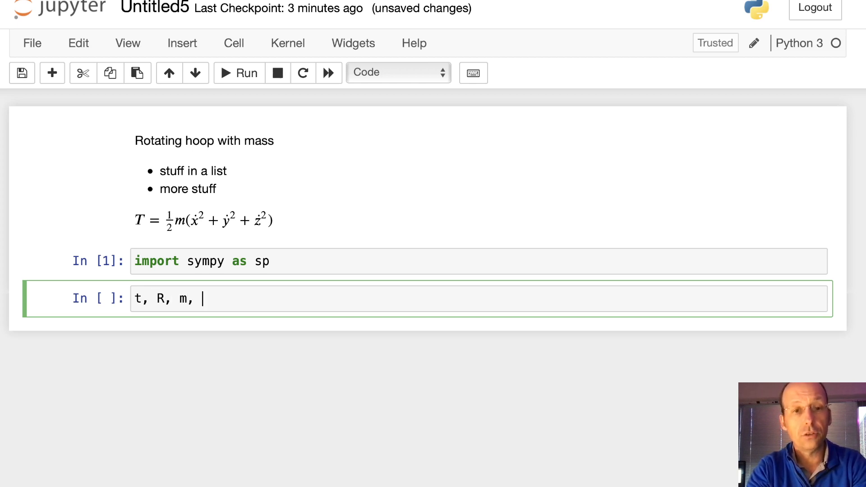
pyautogui.write('g,')
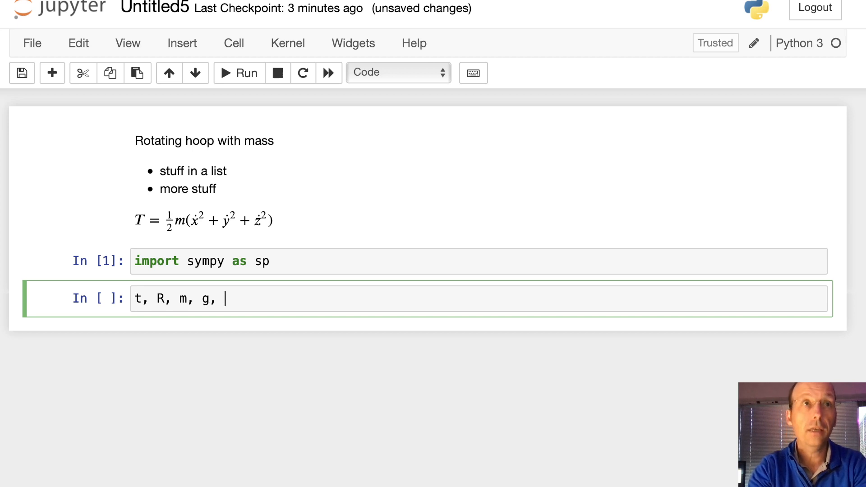
pyautogui.write('w =')
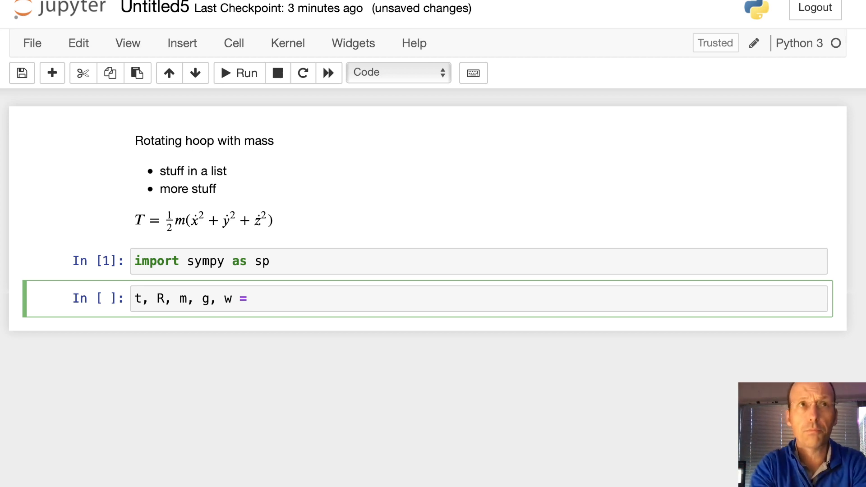
pyautogui.write('sp.s')
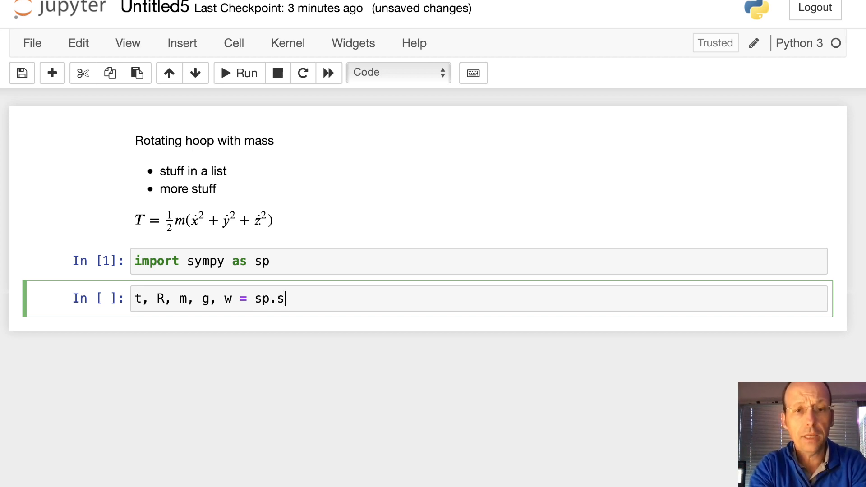
pyautogui.write('ymbols')
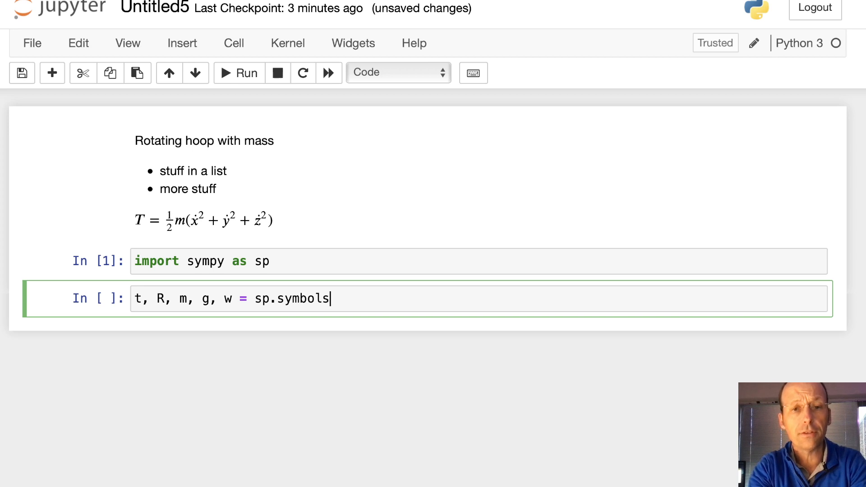
pyautogui.write('()')
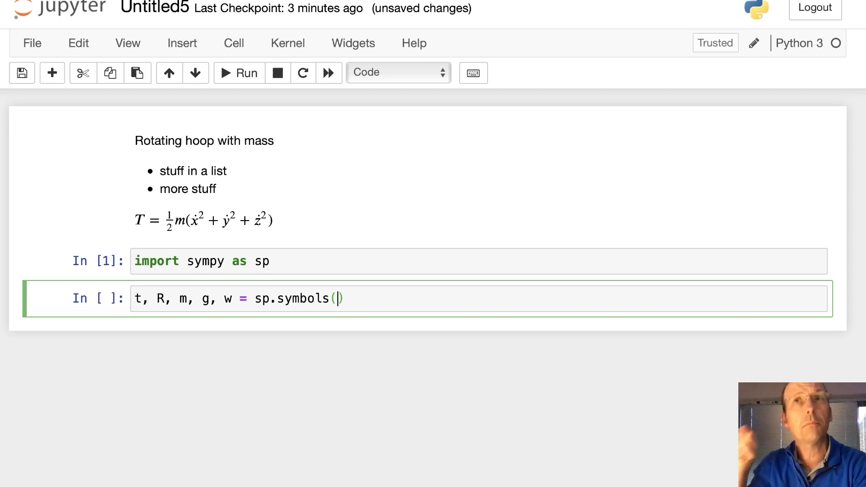
pyautogui.write('r')
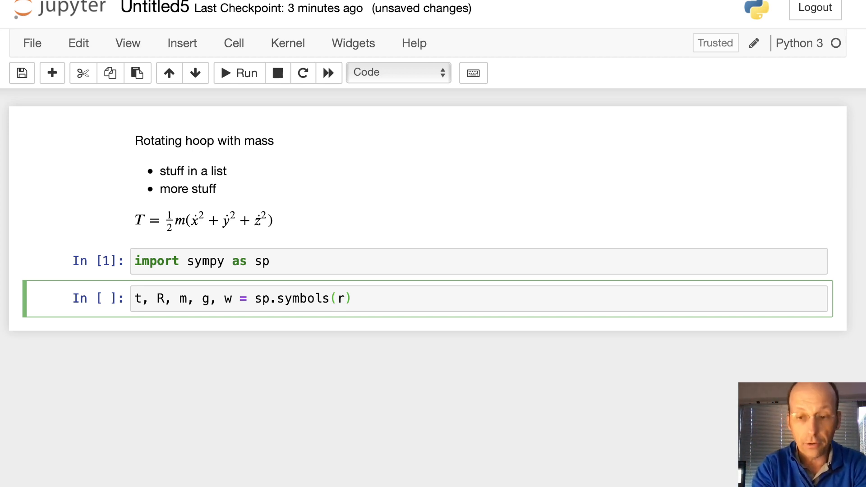
pyautogui.write("'t R")
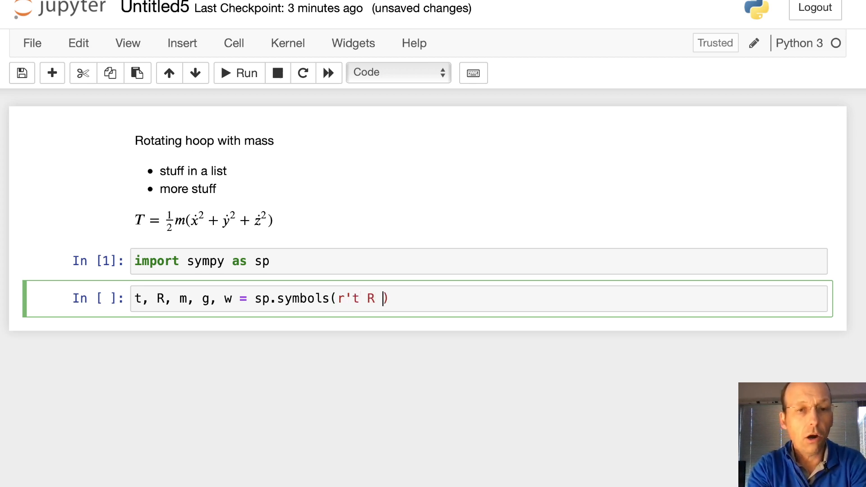
pyautogui.write('m g \\')
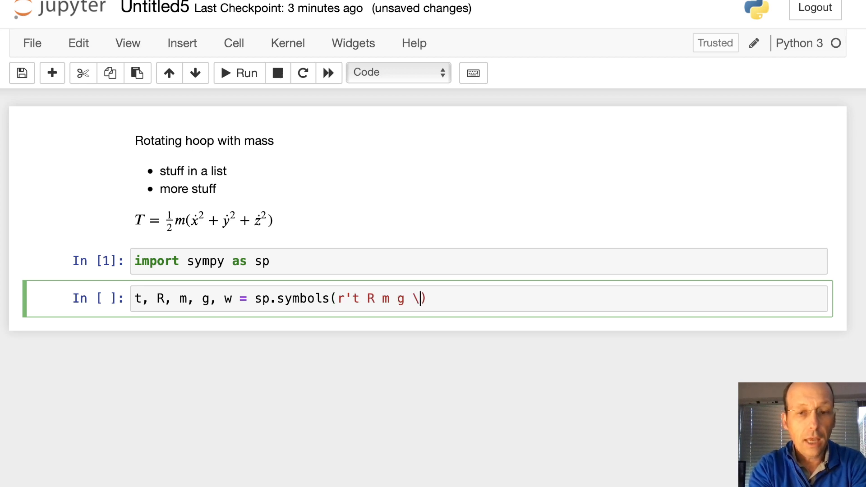
pyautogui.write('omega')
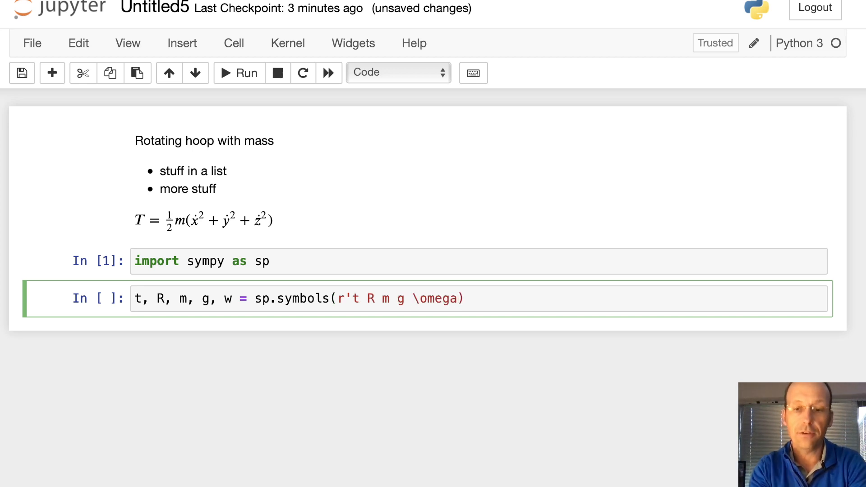
pyautogui.write("')")
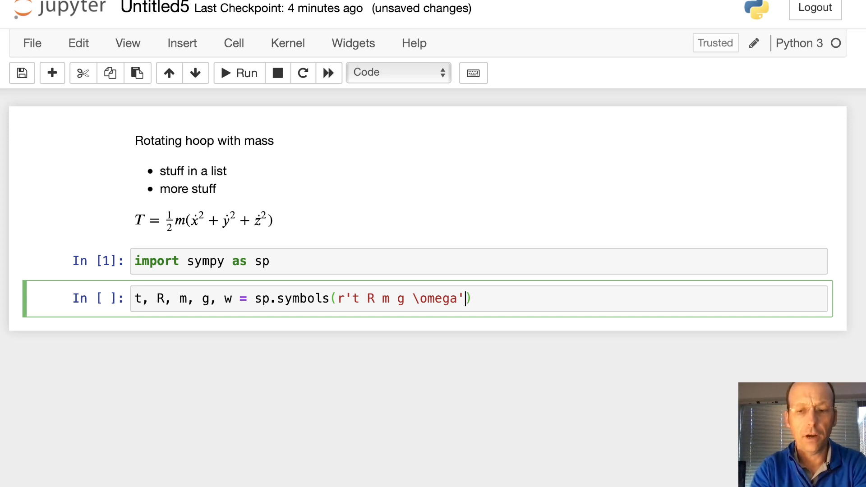
pyautogui.press('Enter')
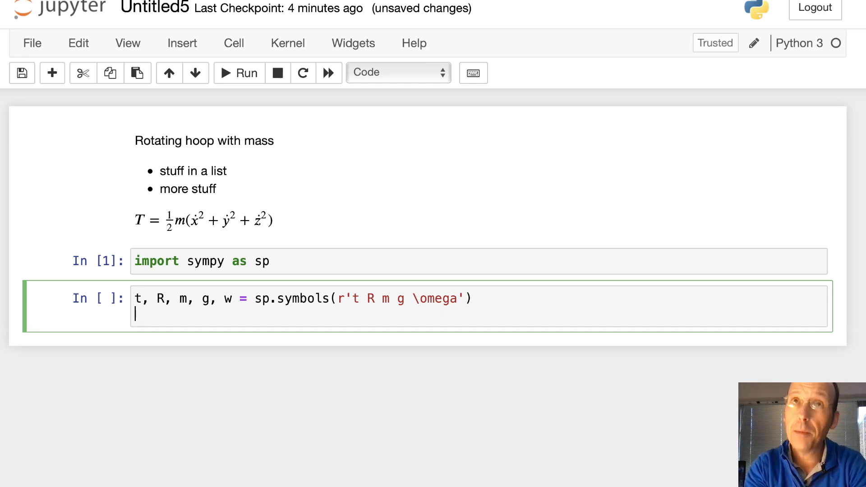
# Add w on the second line to check it displays as ω when run
pyautogui.write('w')
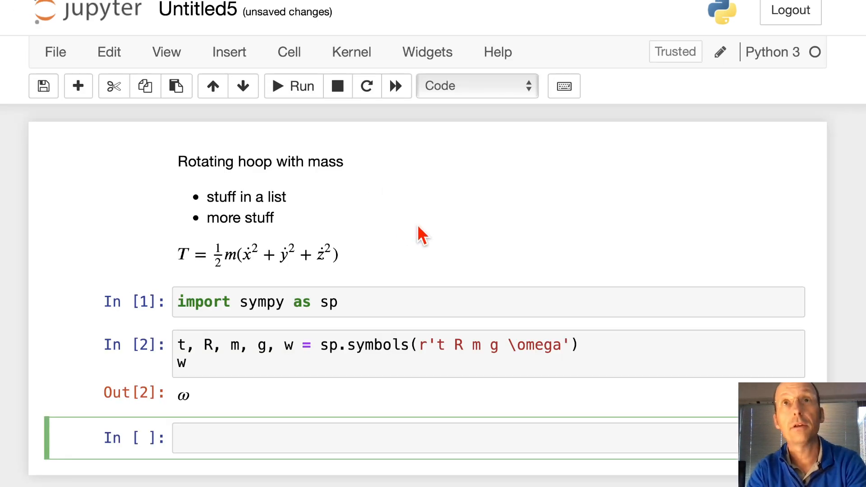
pyautogui.moveTo(202, 400)
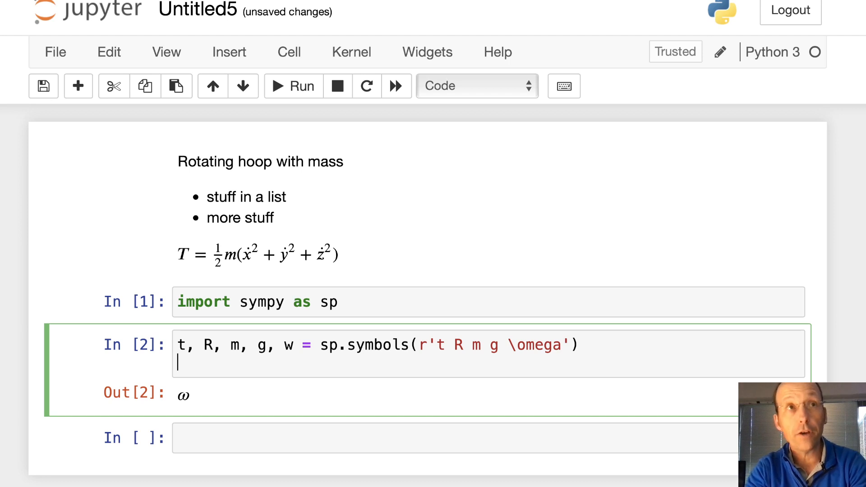
# Define theta = sp.symbols(r'\theta', cls=sp.Function) and theta = theta(t), starting a fourth line
pyautogui.write('theta')
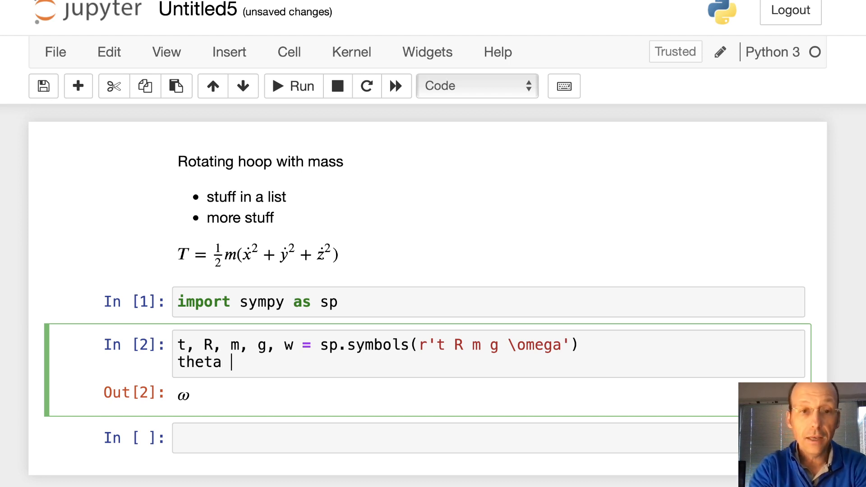
pyautogui.write('= sp.sym')
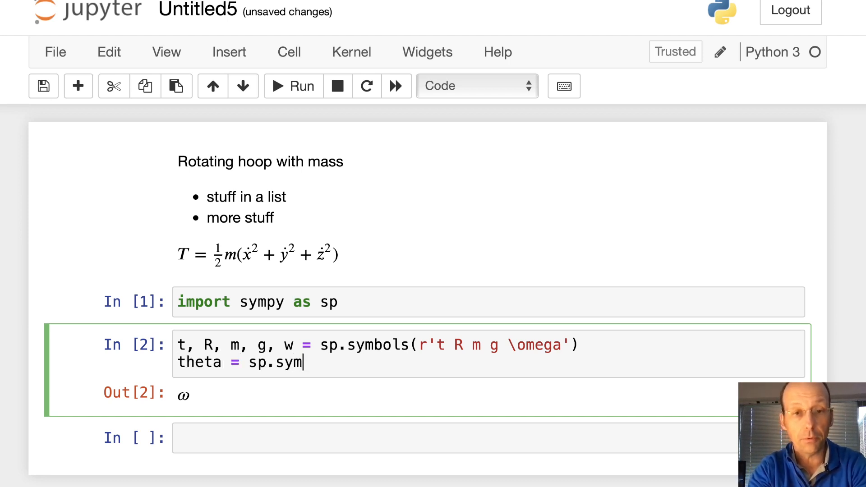
pyautogui.write('bols')
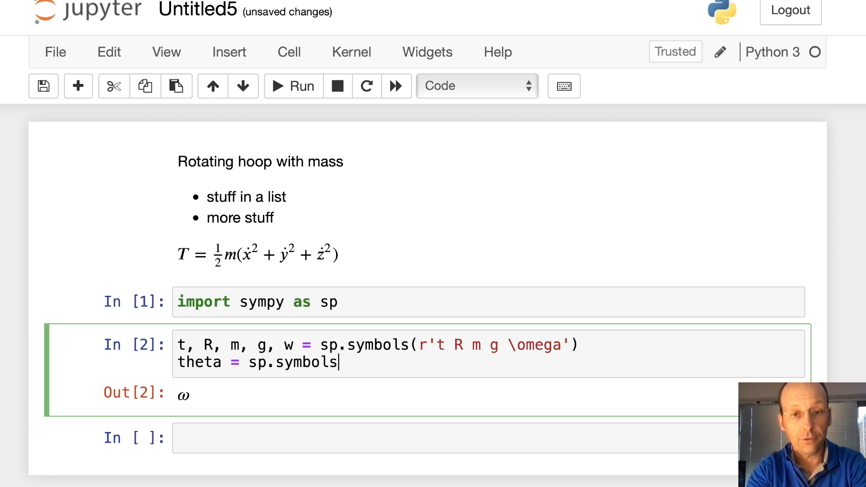
pyautogui.write("(r'")
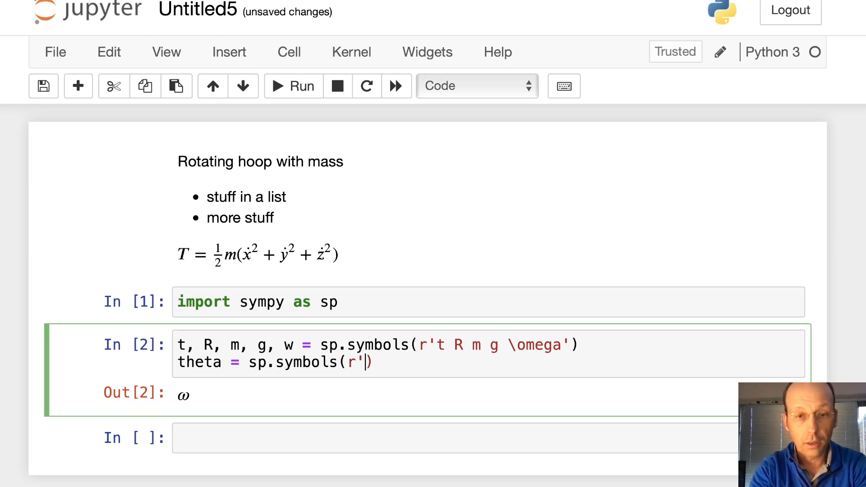
pyautogui.write('\\theta')
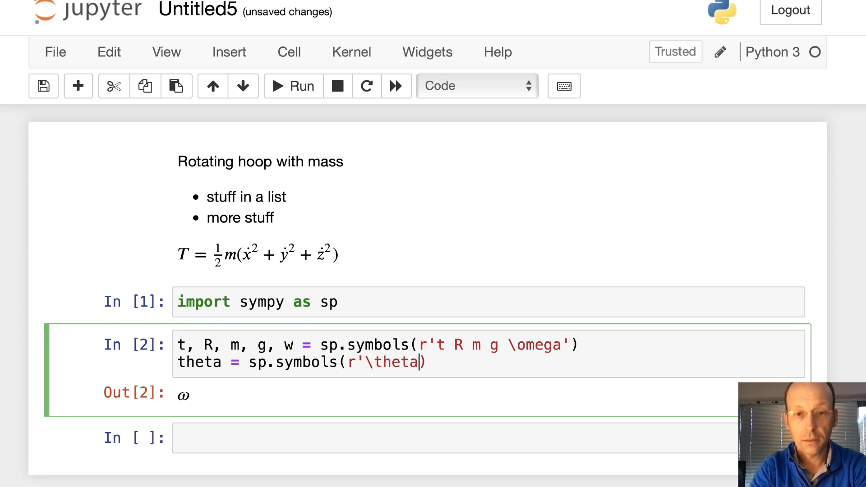
pyautogui.write(',')
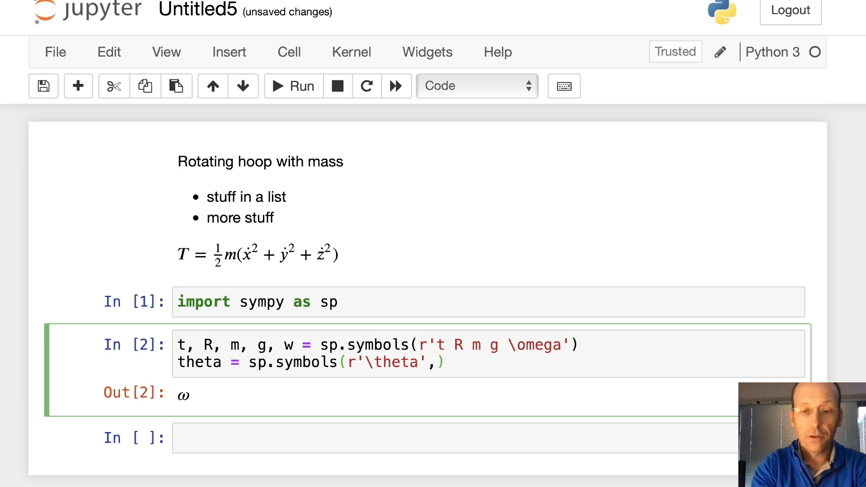
pyautogui.write('cls')
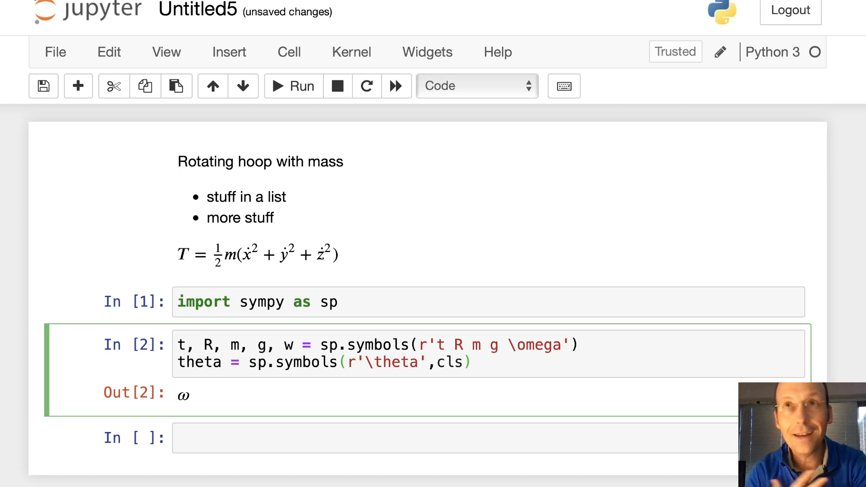
pyautogui.write('=s')
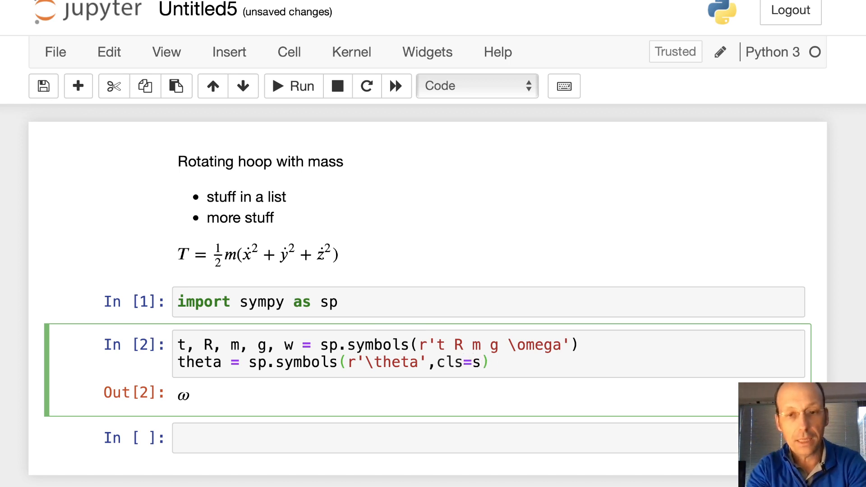
pyautogui.write('sp.Func')
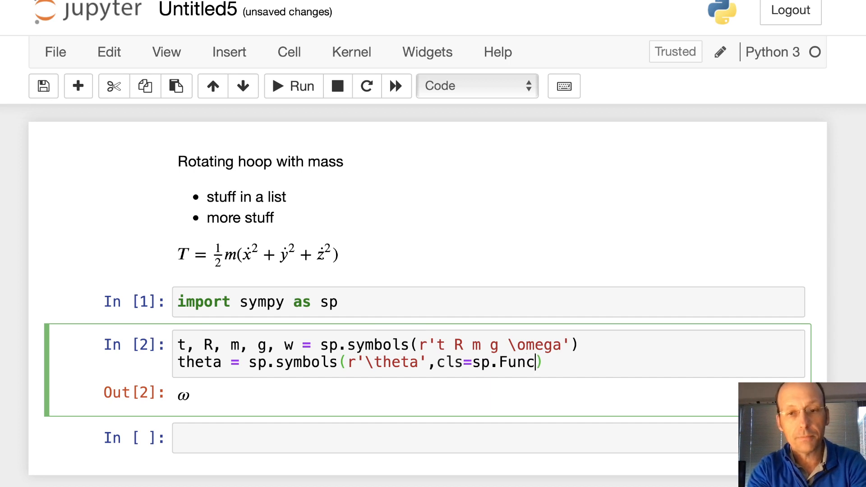
pyautogui.write('tion')
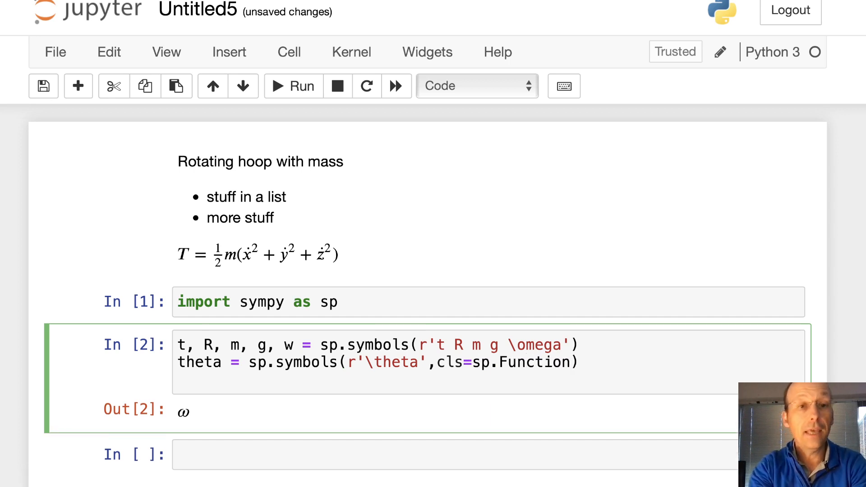
pyautogui.write('theta')
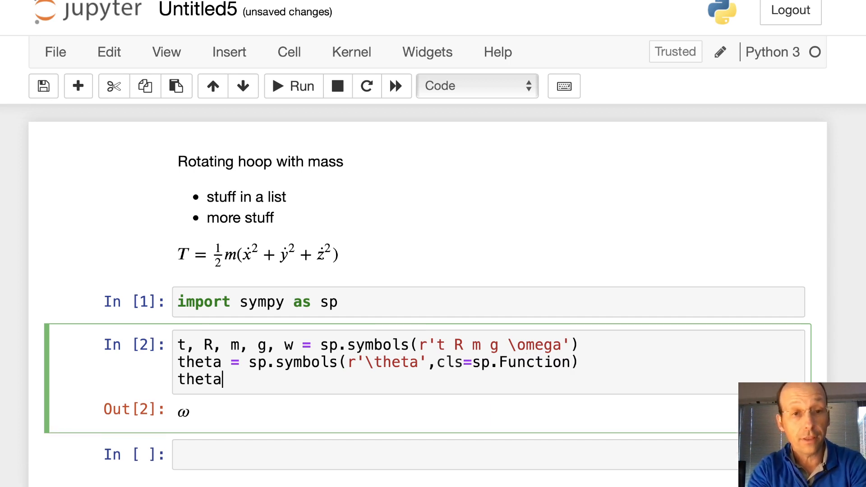
pyautogui.write('= theta(t)')
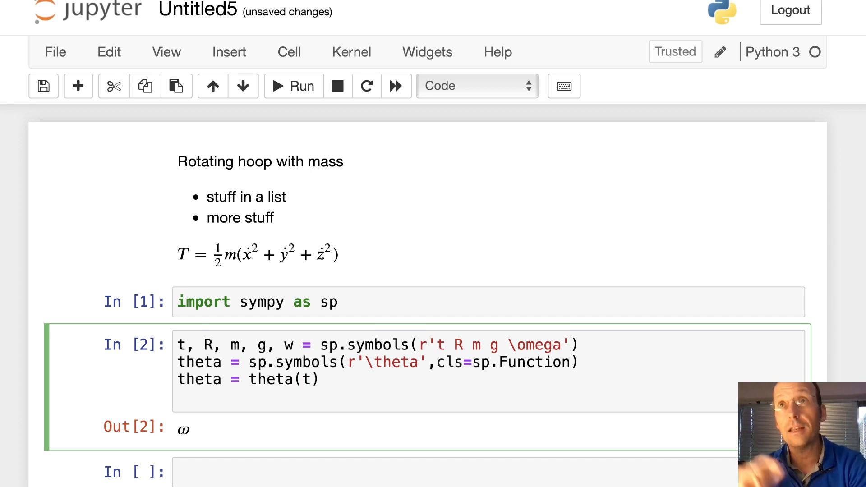
pyautogui.write('thet')
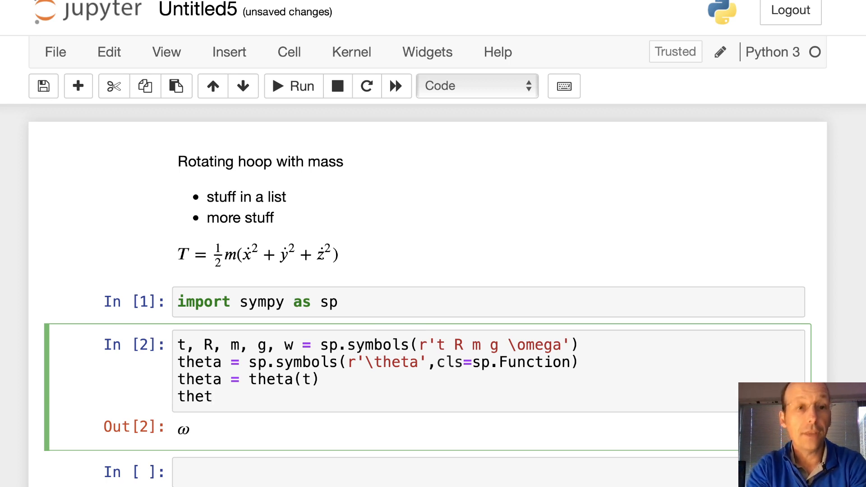
# Define thetadot = sp.diff(theta,t) and thetaddot = sp.diff(thetadot,t), displaying thetaddot
pyautogui.write('a')
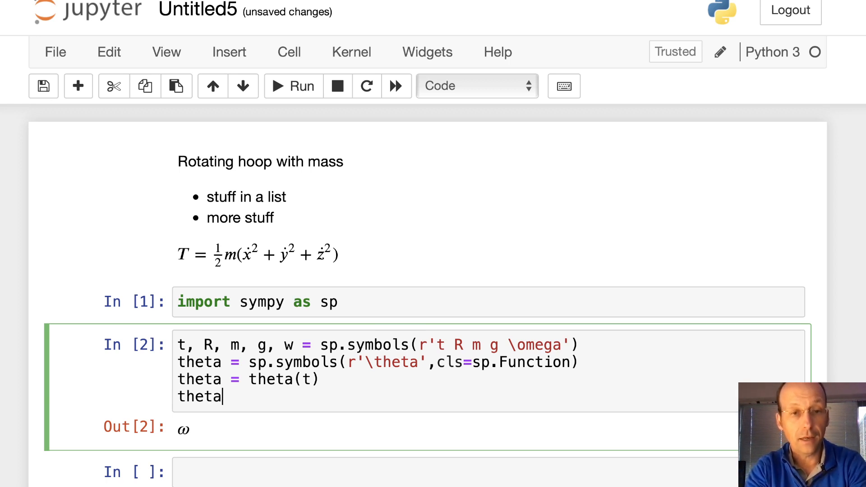
pyautogui.write('dot =')
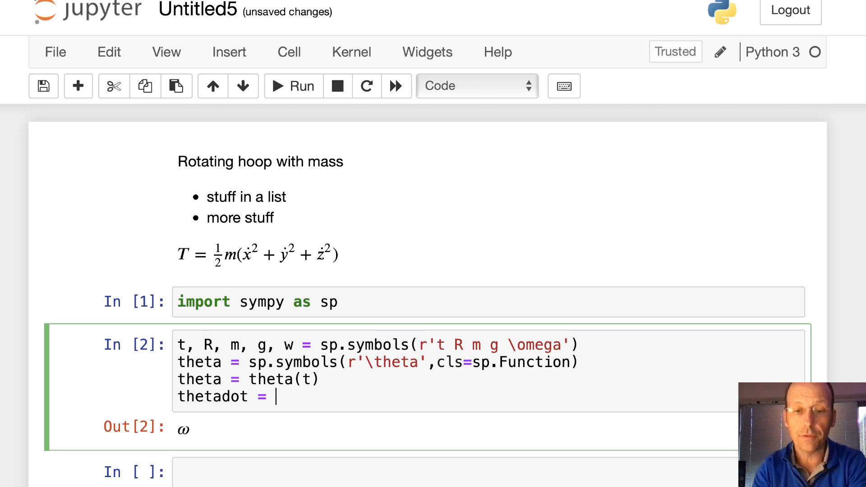
pyautogui.write('sp.diff')
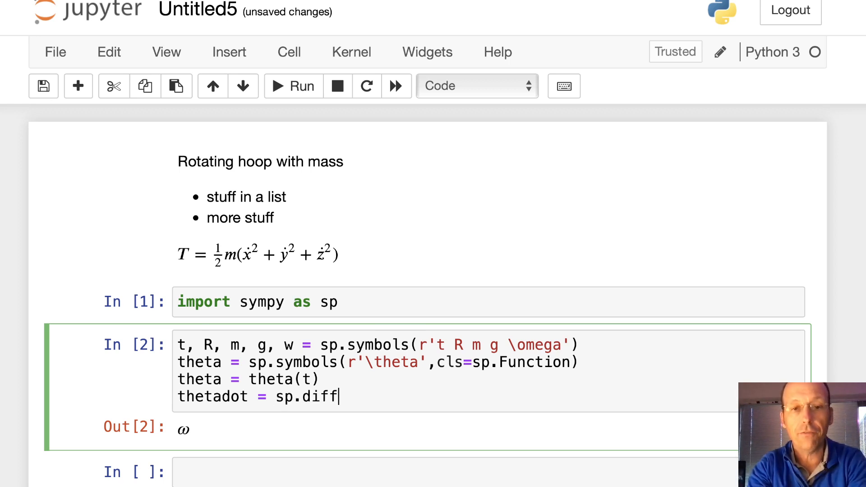
pyautogui.write('()')
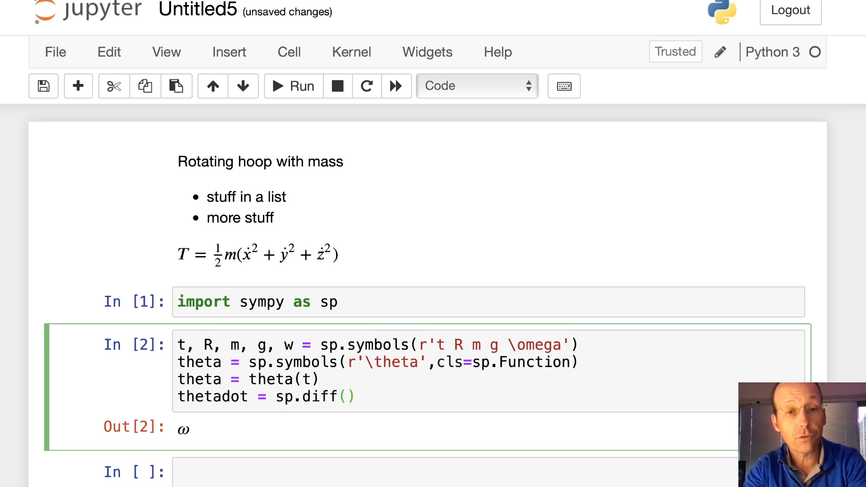
pyautogui.write('theta,')
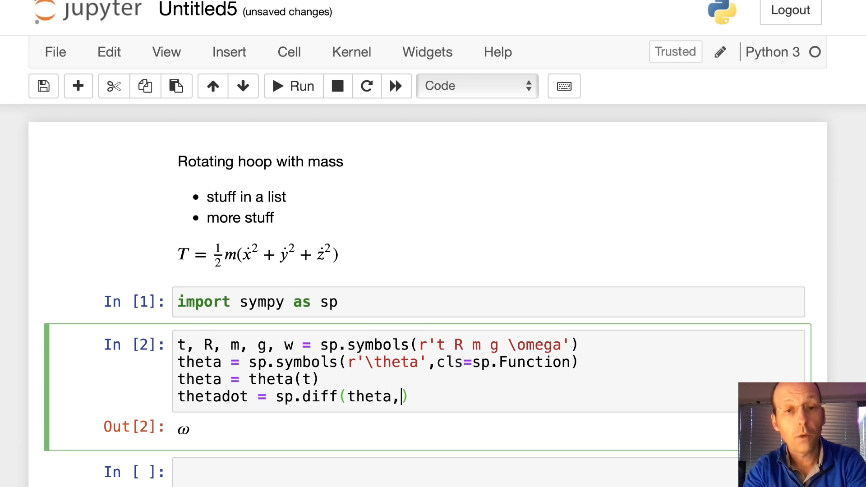
pyautogui.write('t')
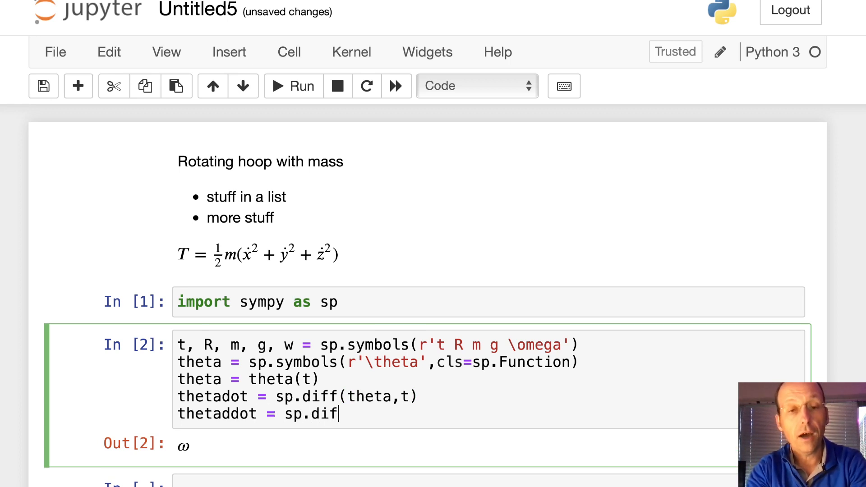
pyautogui.write('f(thetadot')
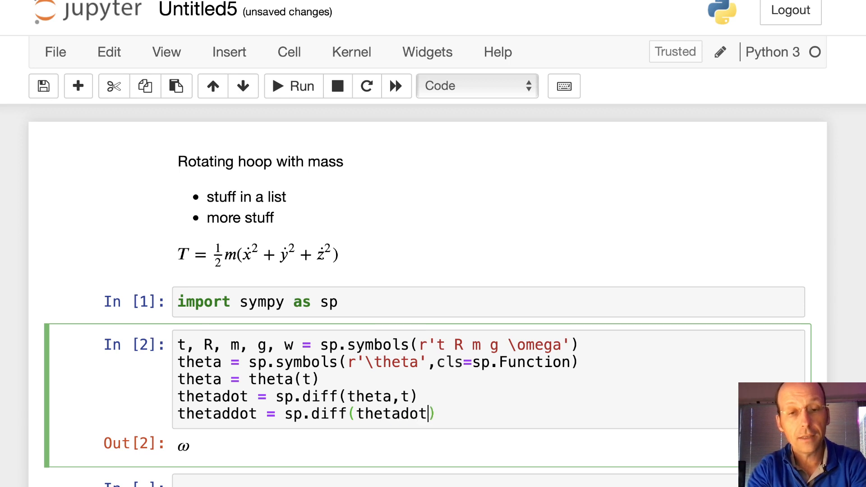
pyautogui.write(',t')
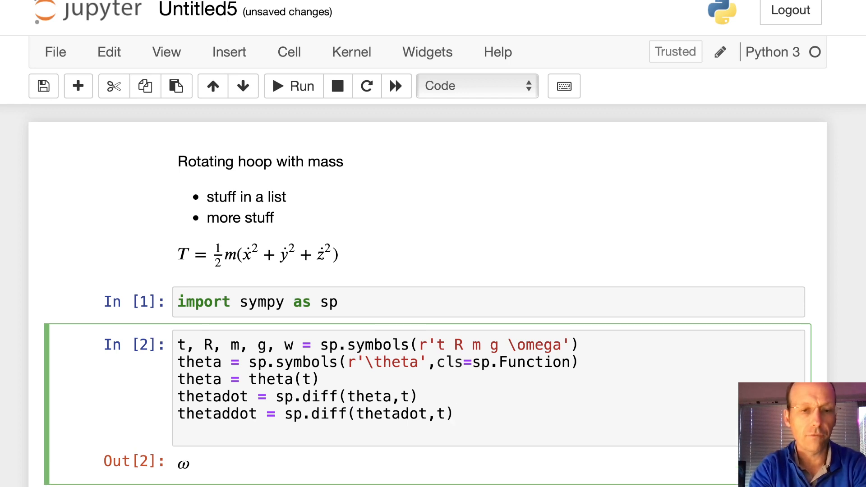
pyautogui.write('thetaddot')
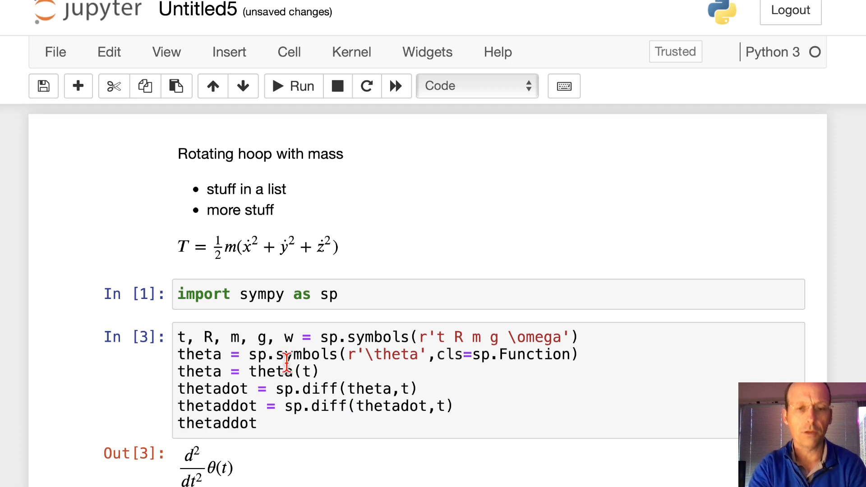
# Scroll down to the new empty code cell below the d²θ(t)/dt² output
pyautogui.scroll(-3)
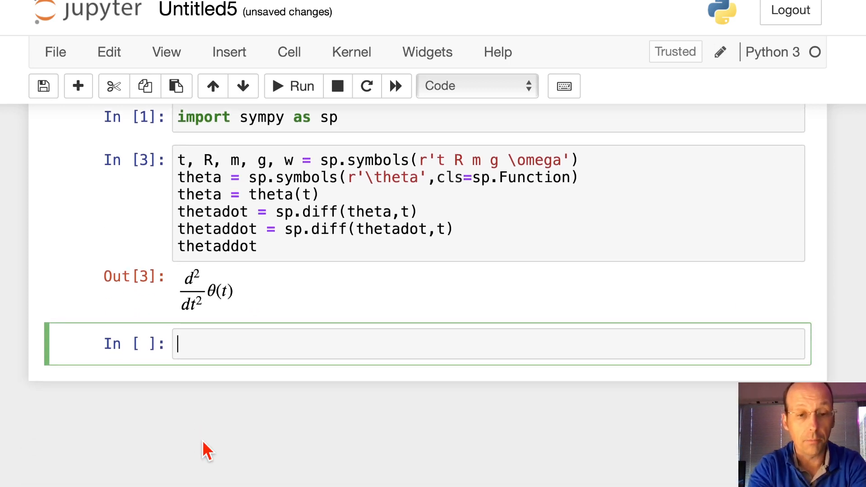
# Write x, y, z = sp.symbols('x y z', cls=sp.Function) and start a new line
pyautogui.write('x, y , z =')
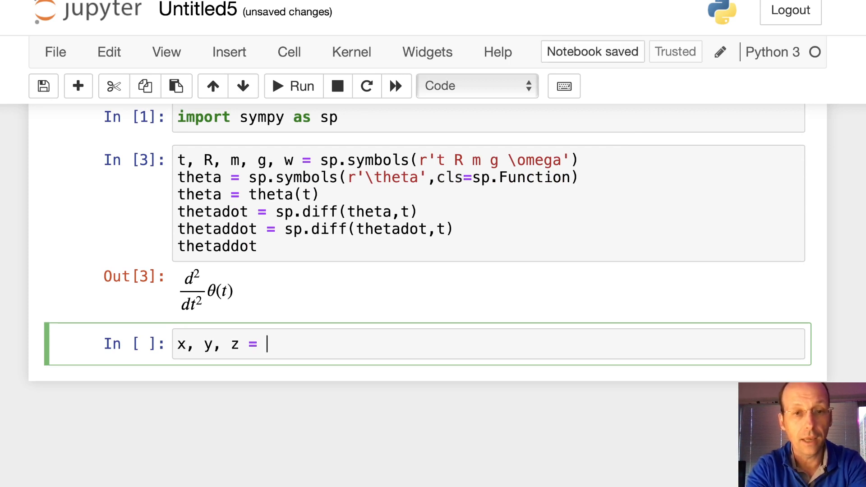
pyautogui.write('sp.s')
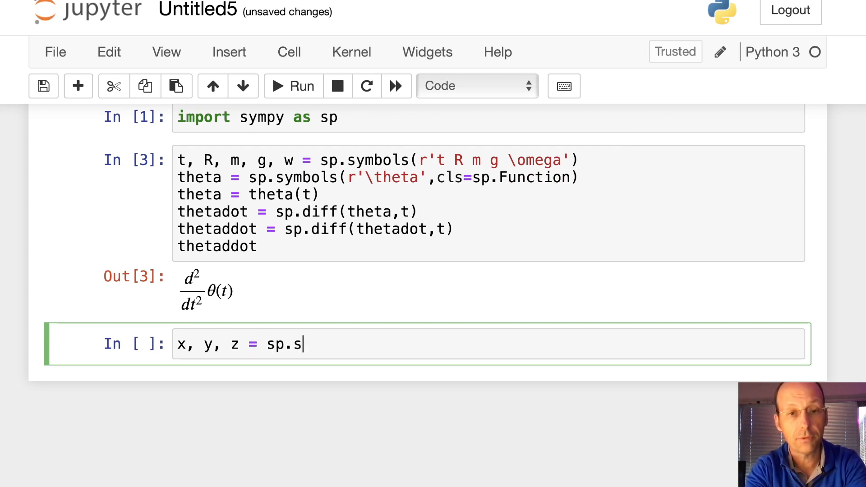
pyautogui.write("ymbols('x y z',")
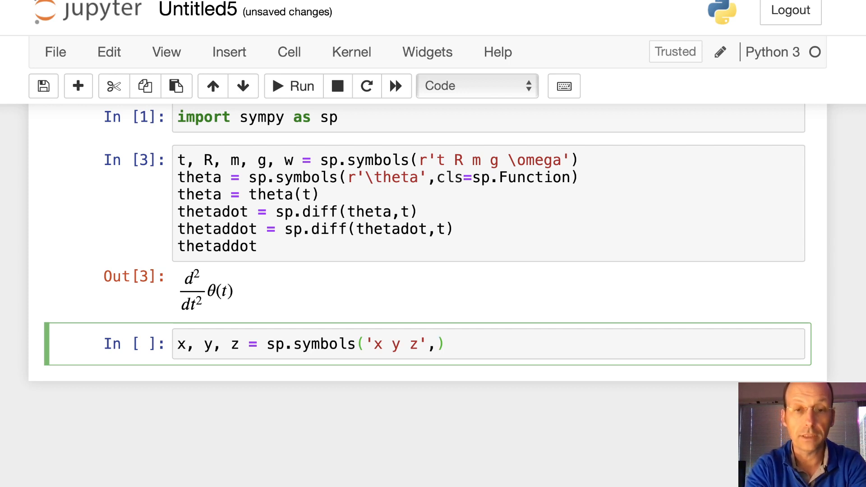
pyautogui.write('cls=F')
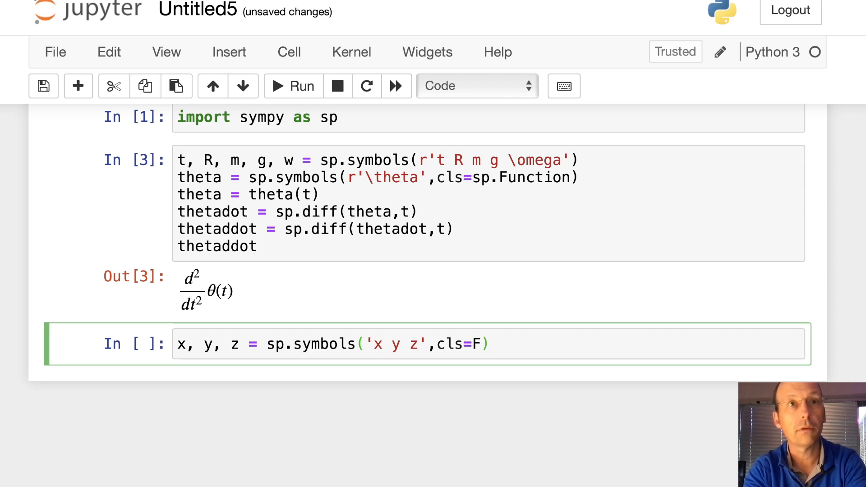
pyautogui.press('BackSpace')
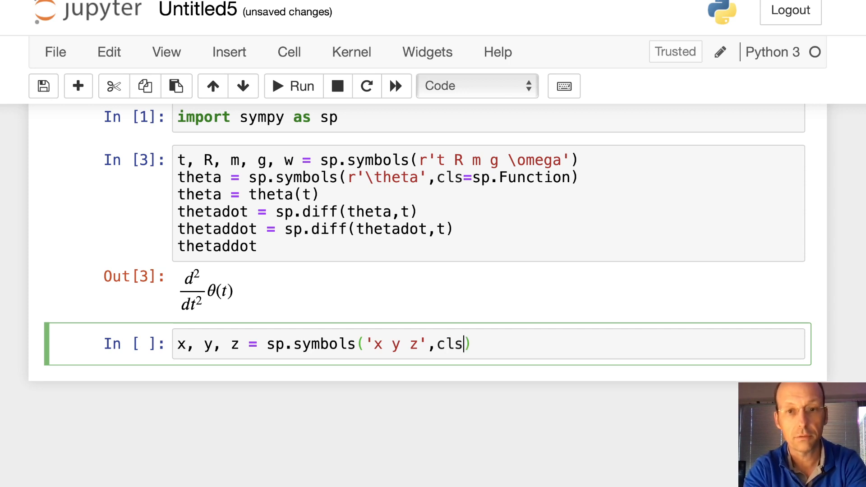
pyautogui.write('=sp.F')
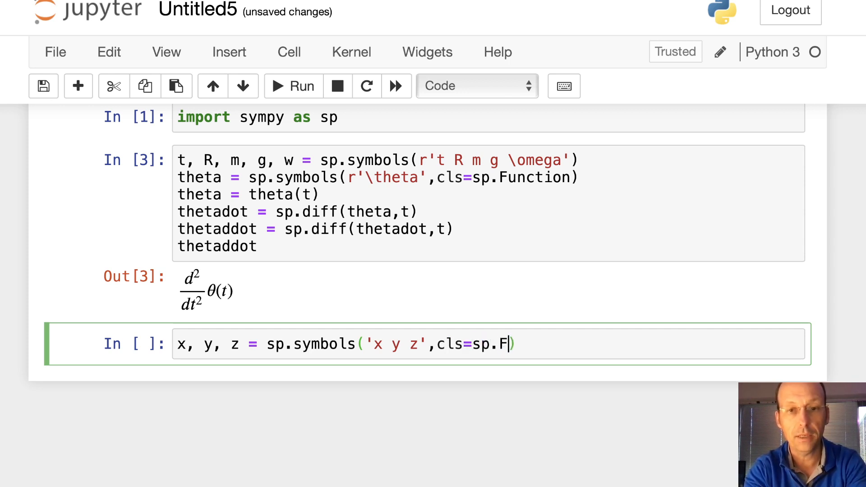
pyautogui.write('un')
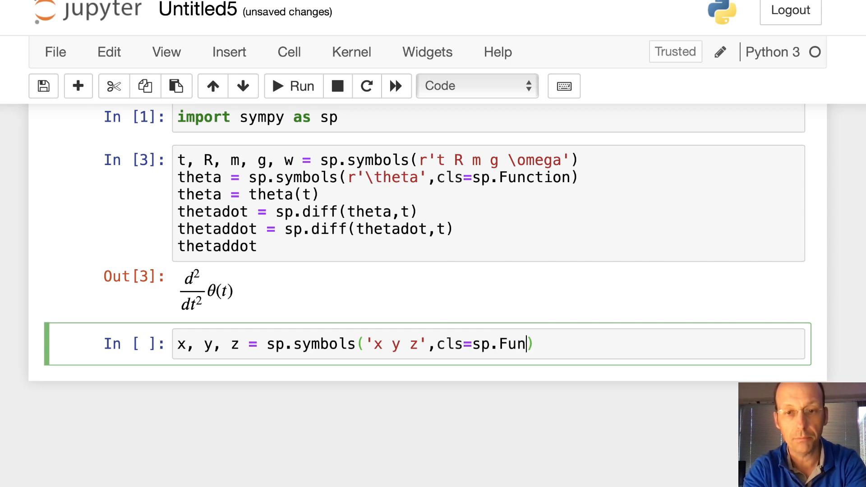
pyautogui.write('ction)')
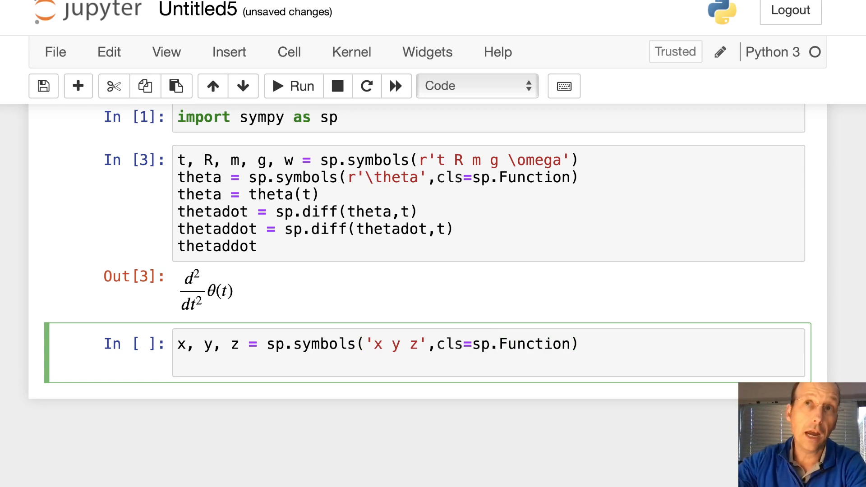
pyautogui.press('Enter')
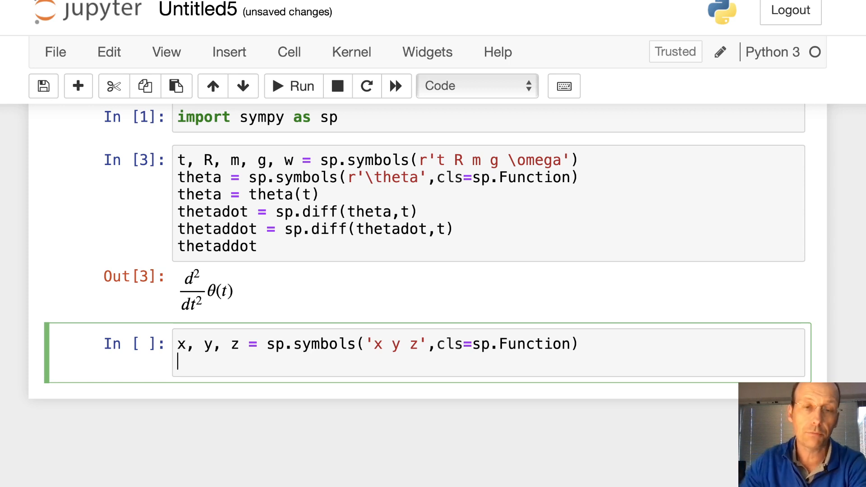
# Define y = -R*sp.cos(theta) as the bead's vertical position
pyautogui.write('y')
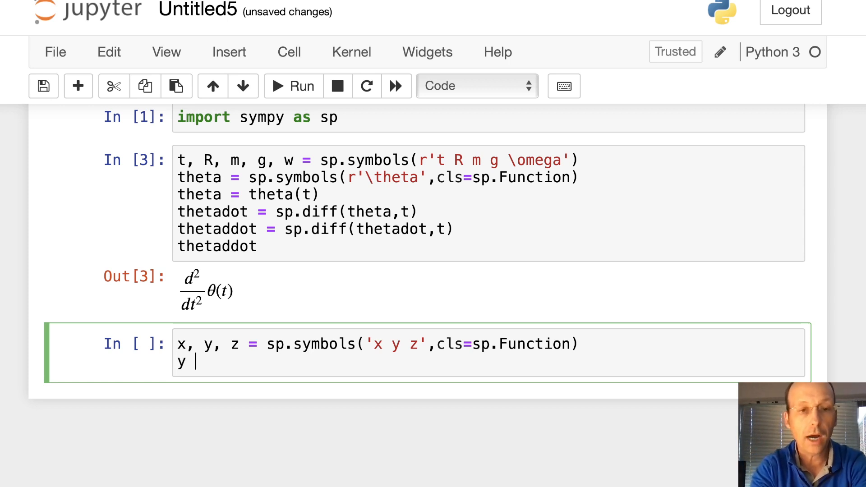
pyautogui.write('= -')
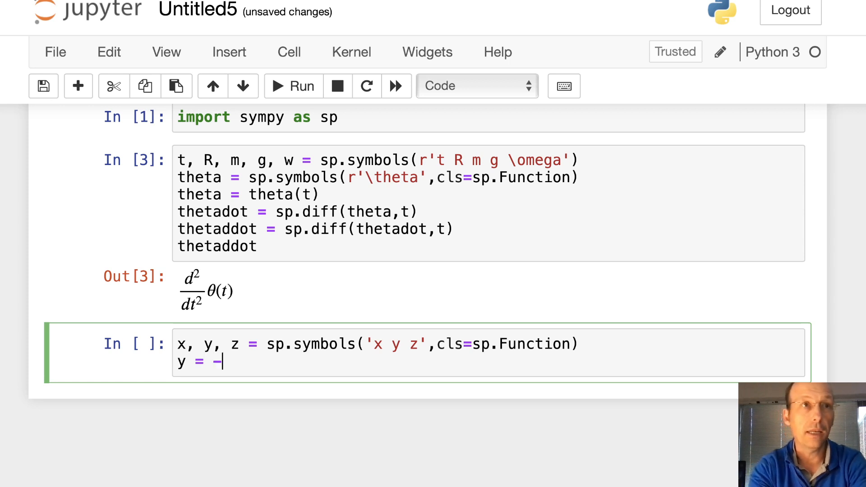
pyautogui.write('R*')
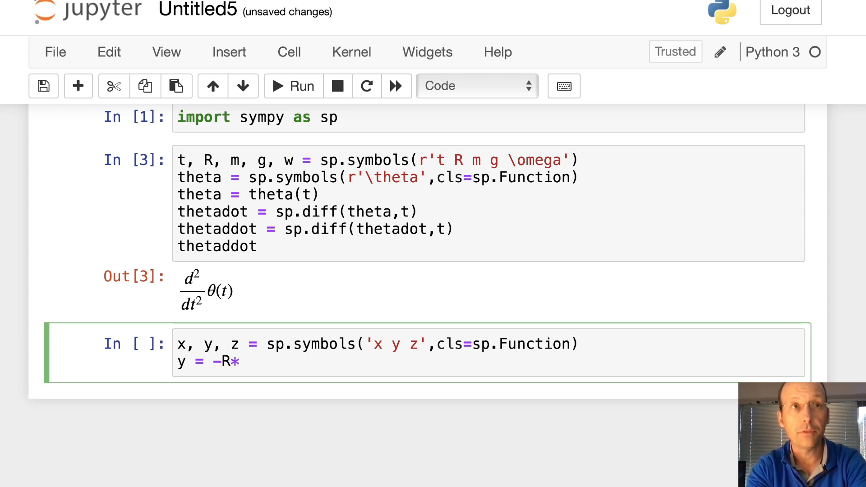
pyautogui.write('cos(tha')
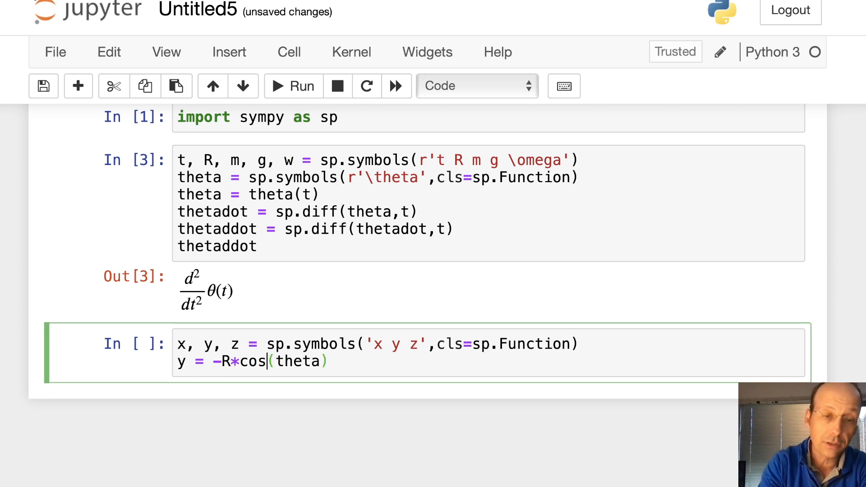
pyautogui.write('sp.')
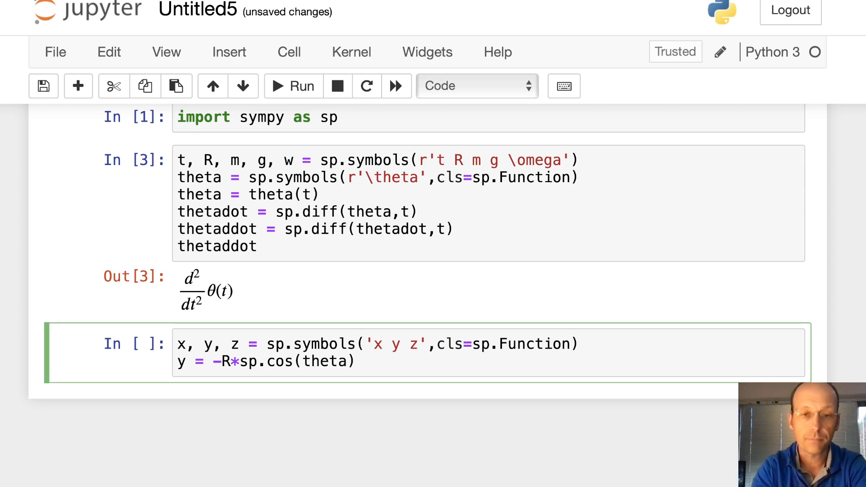
# Define x = R*sp.sin(theta)*sp.cos(w*t)
pyautogui.write('x')
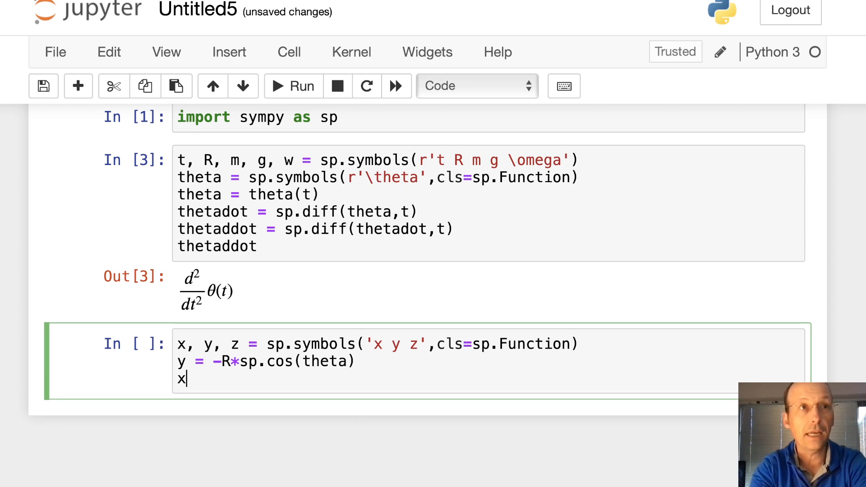
pyautogui.write('=')
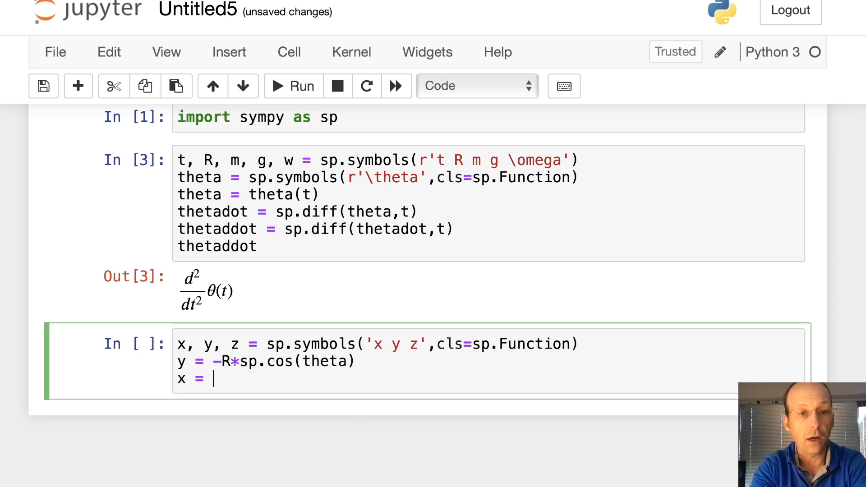
pyautogui.write('R*sp.')
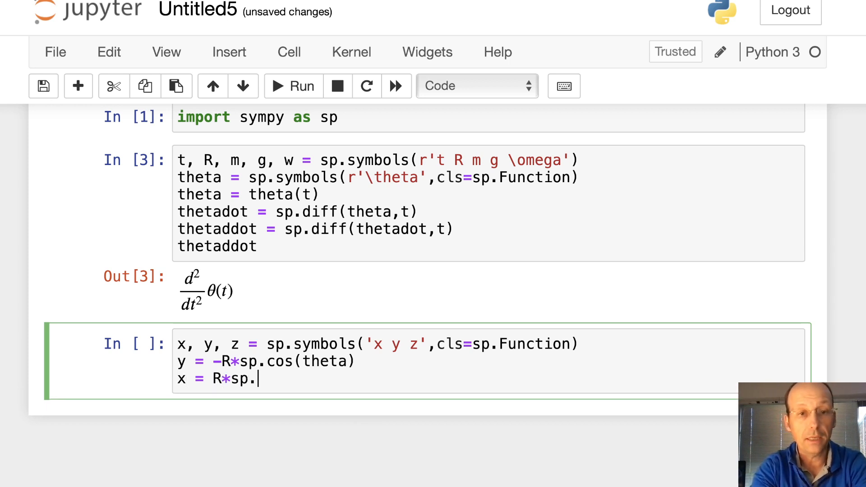
pyautogui.write('sin(theta)')
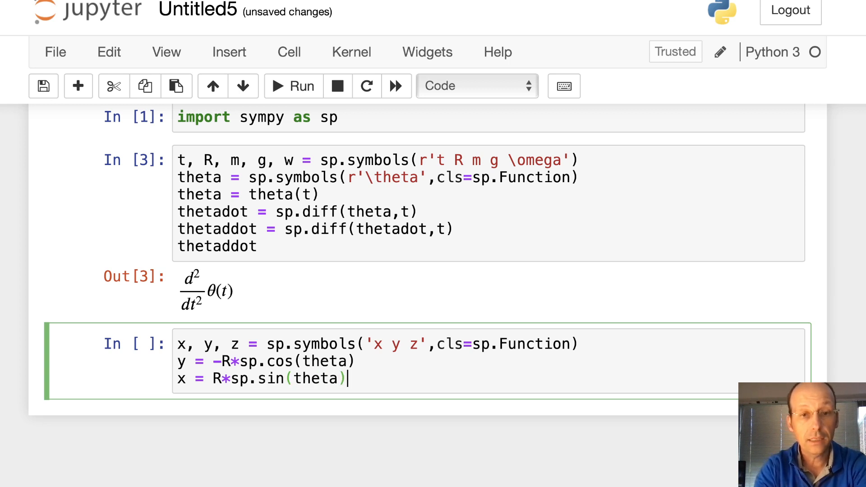
pyautogui.write('*sp.')
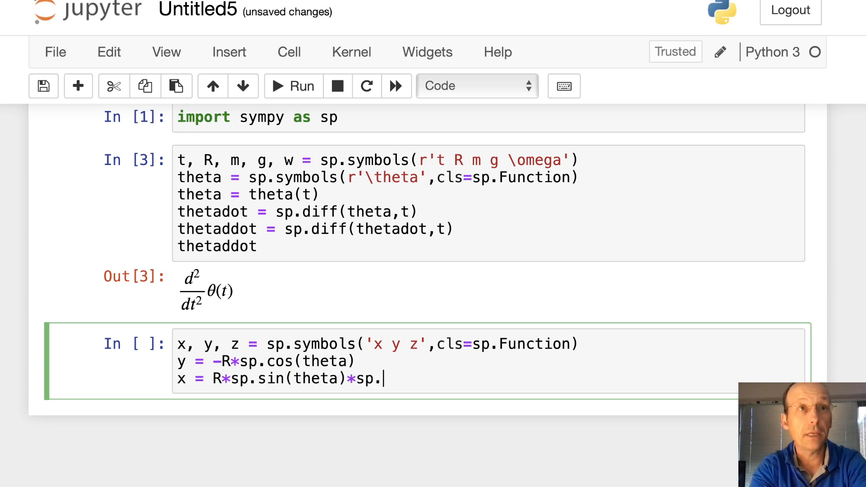
pyautogui.write('cos(w')
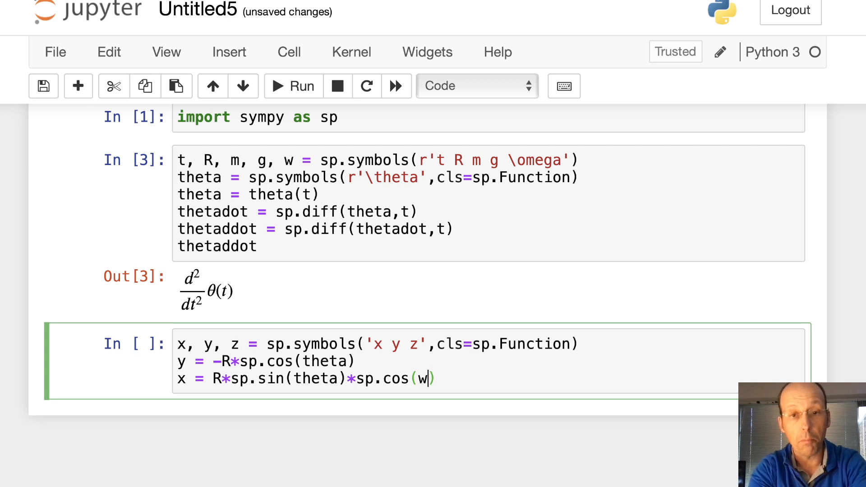
pyautogui.write('*t')
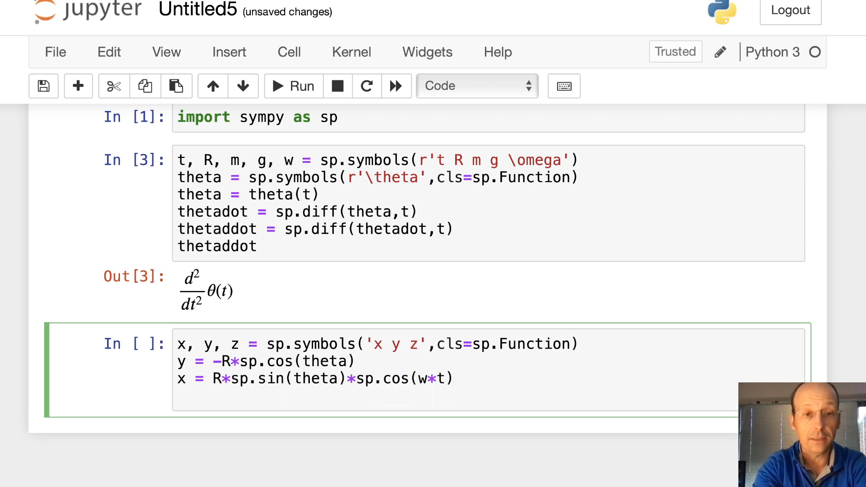
# Define z = R*sp.sin(theta)*sp.sin(w*t) and run the cell
pyautogui.write('z = R*s')
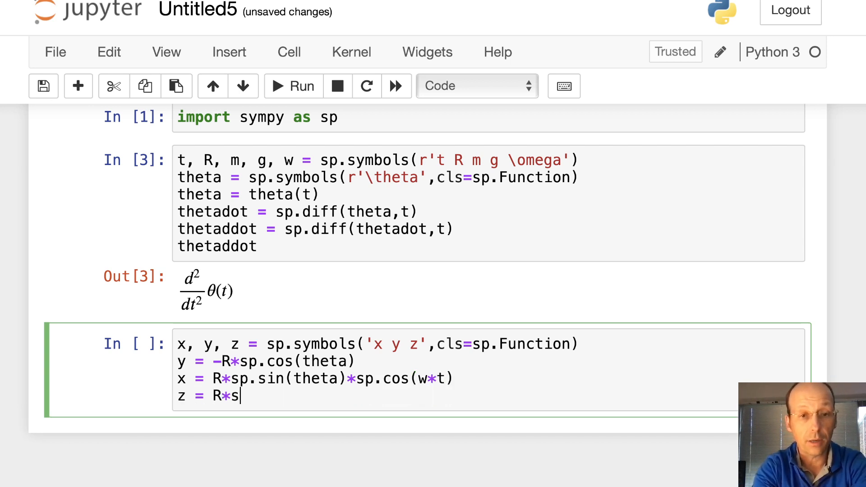
pyautogui.write('p.sin(theta)')
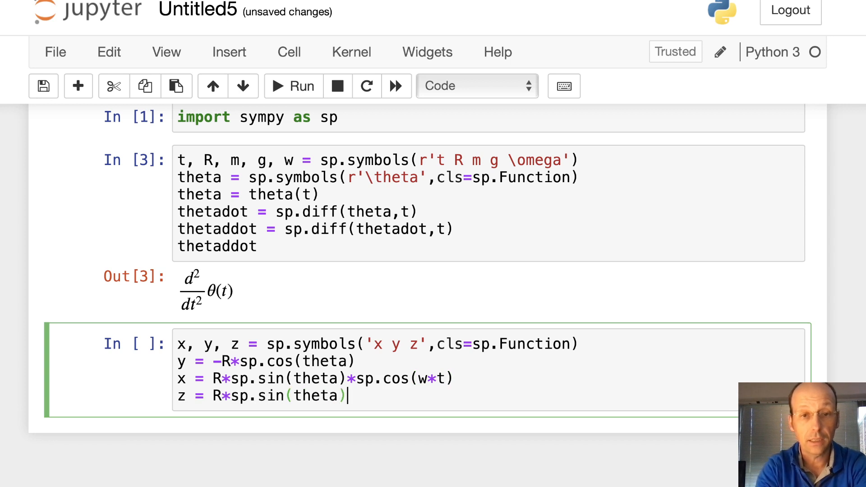
pyautogui.write('*sp.si')
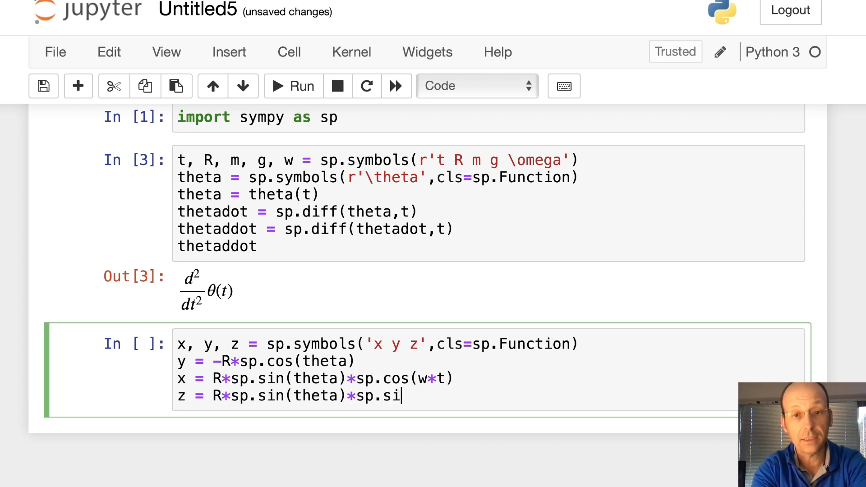
pyautogui.write('n(')
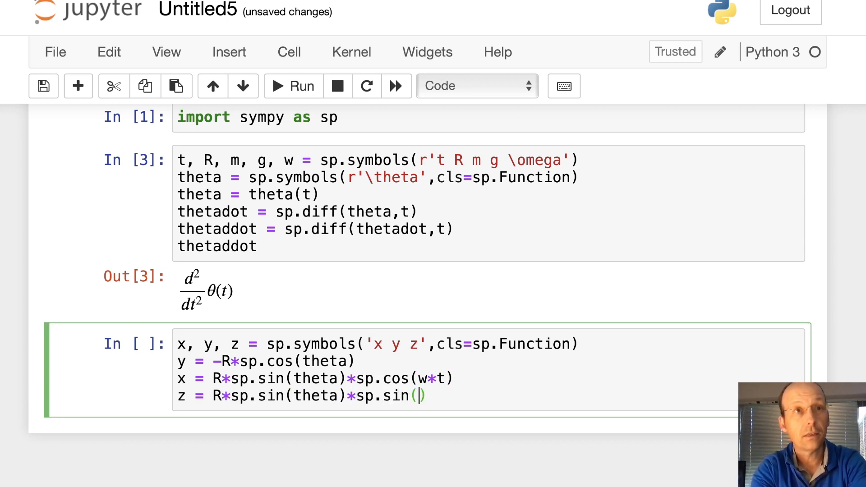
pyautogui.write('w*t')
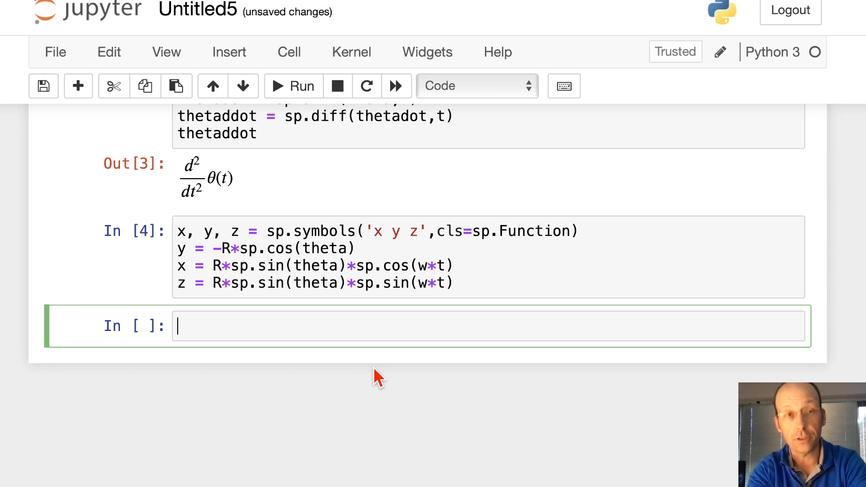
# Start T = 1/2*m*(sp.diff(x,t)**2 ...) with the squared x velocity
pyautogui.write('T')
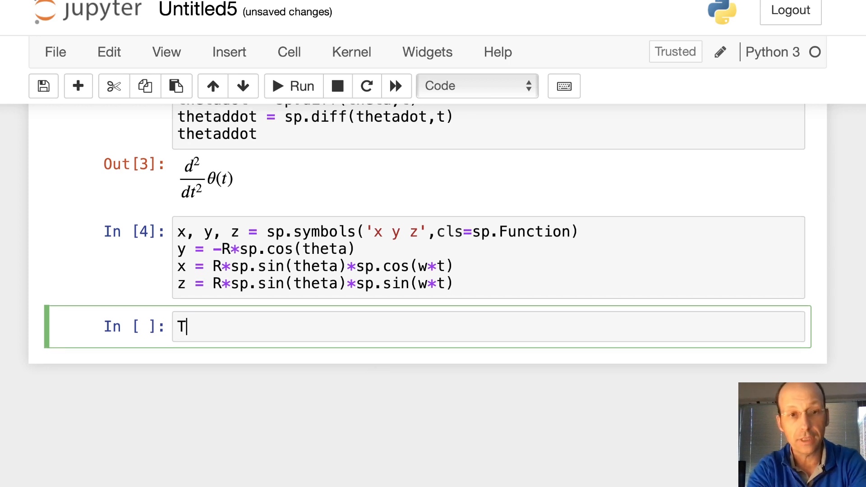
pyautogui.write('= 1/2')
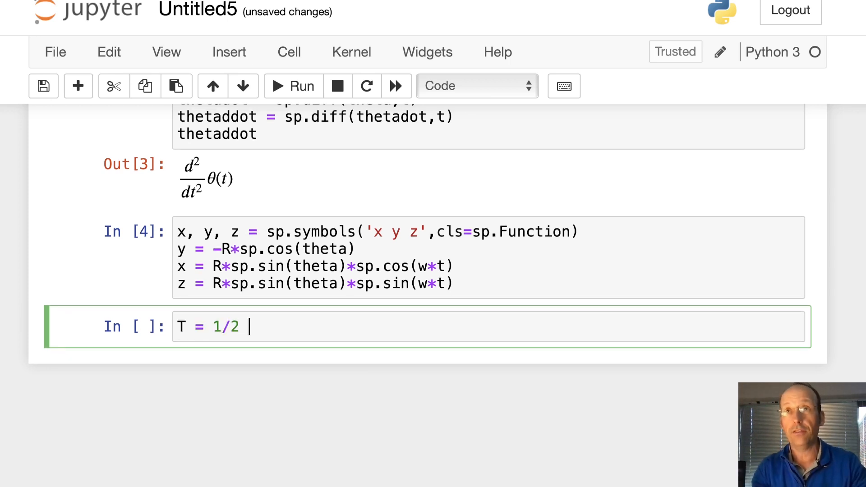
pyautogui.write('*')
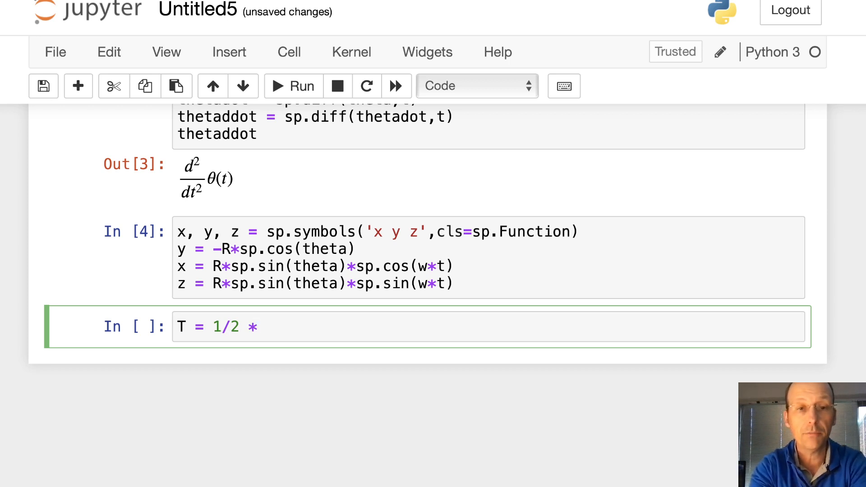
pyautogui.write('m*()')
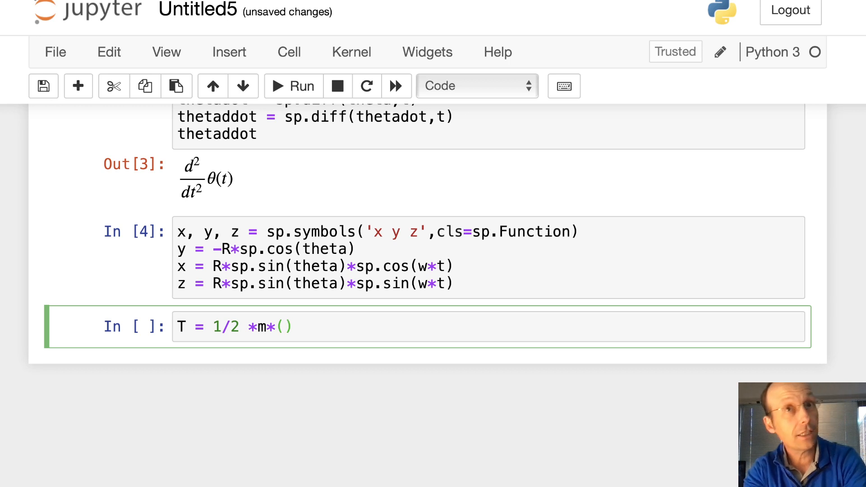
pyautogui.write('sp.d')
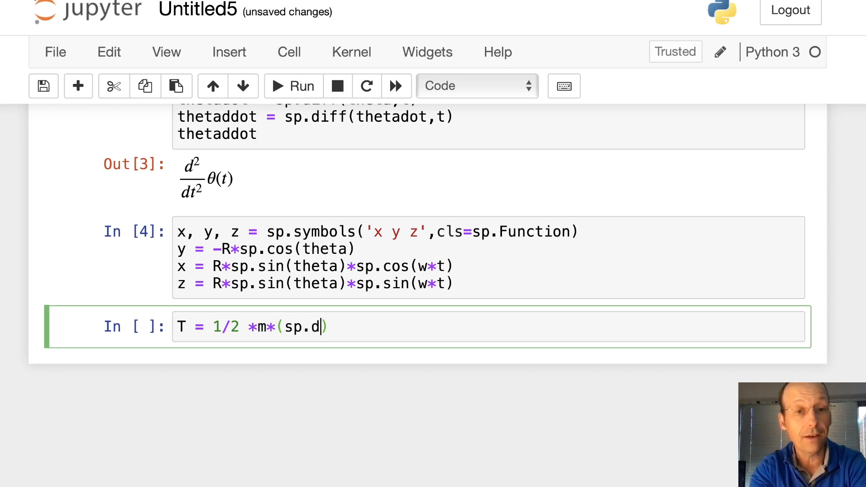
pyautogui.write('iff(x,')
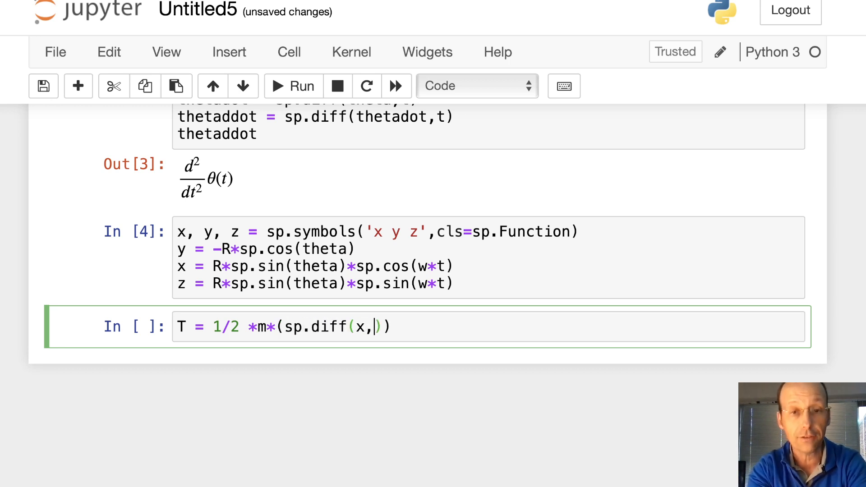
pyautogui.write('t)')
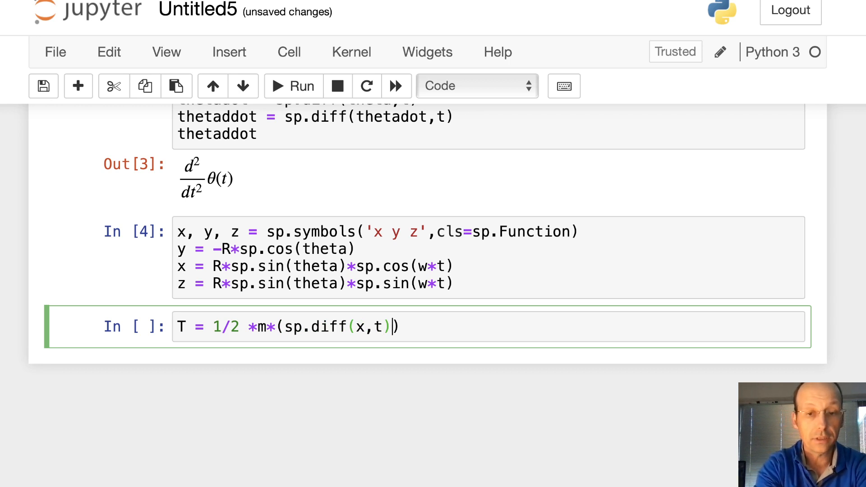
pyautogui.write('**2')
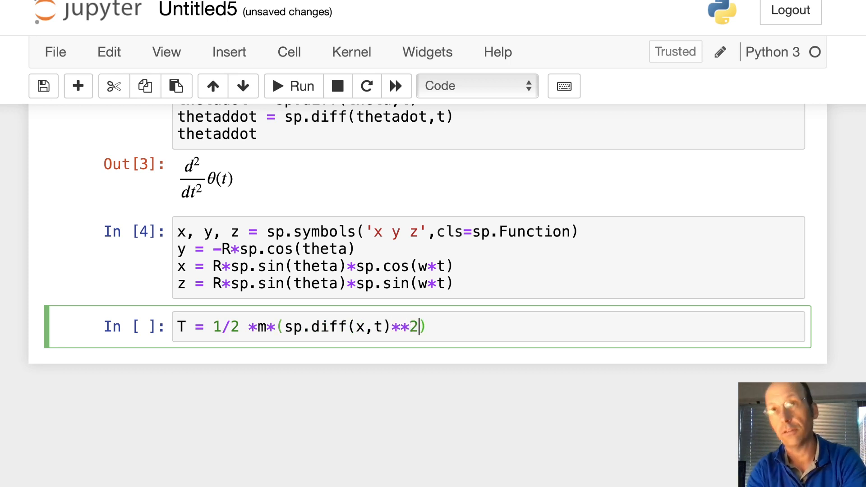
# Add the squared y and z time derivatives to complete the kinetic energy T
pyautogui.write('+ sp')
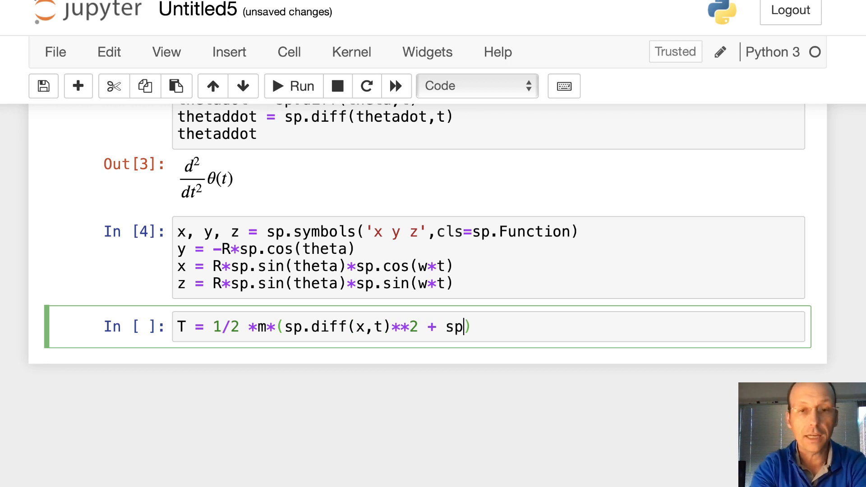
pyautogui.write('.dif()')
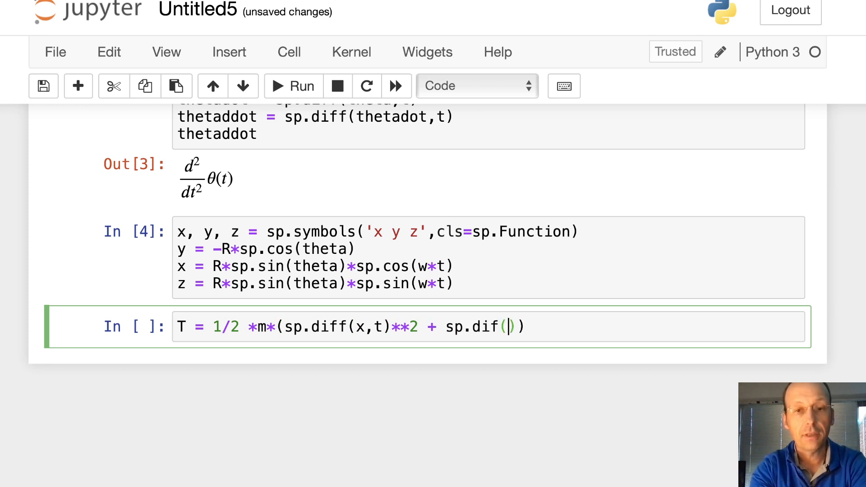
pyautogui.write('fy')
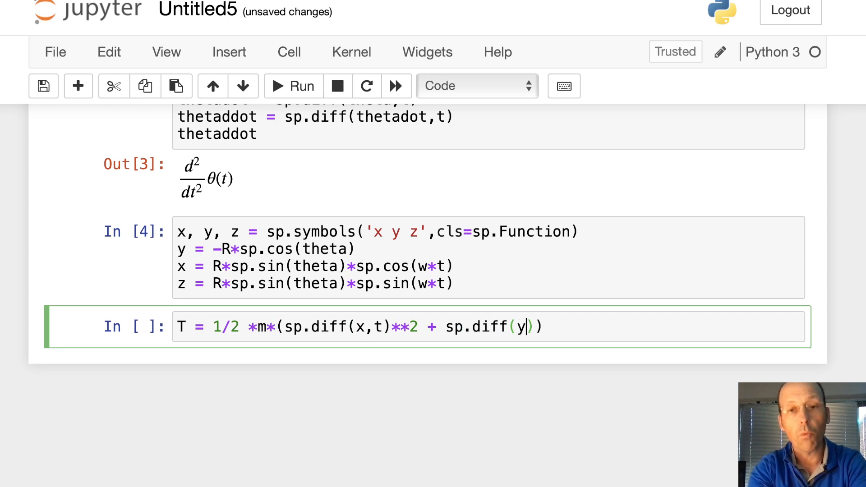
pyautogui.write(',t)**')
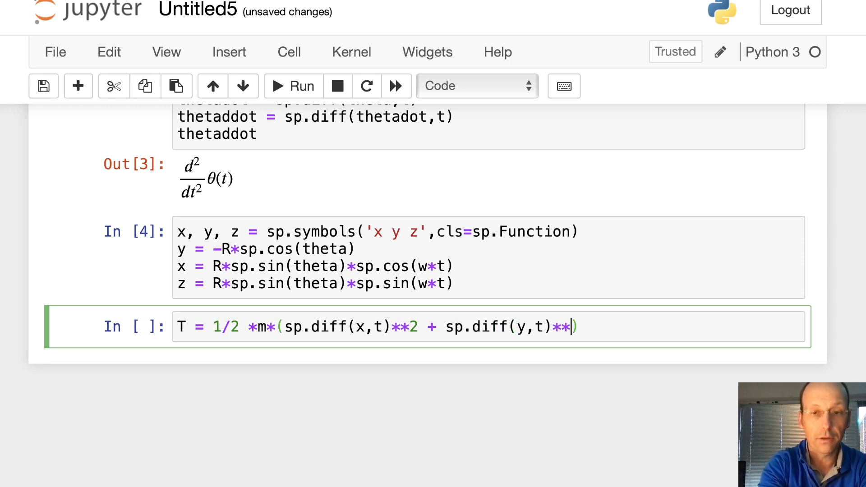
pyautogui.write('2 + sp.')
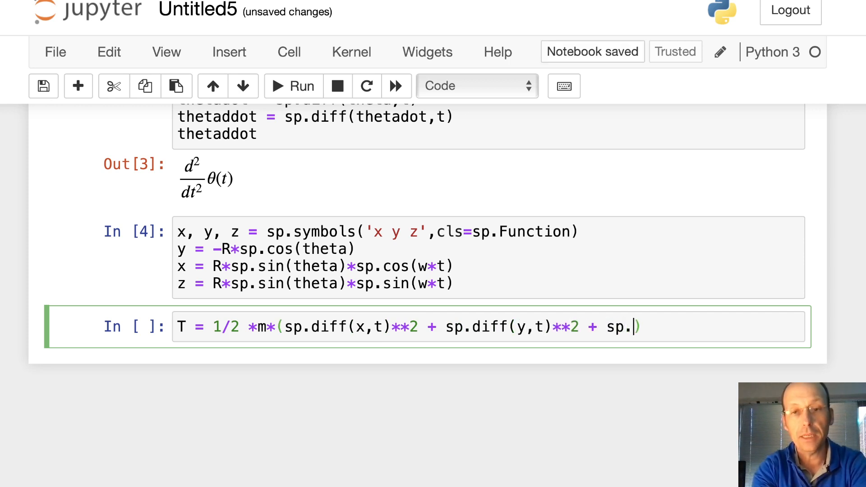
pyautogui.write('diff(z')
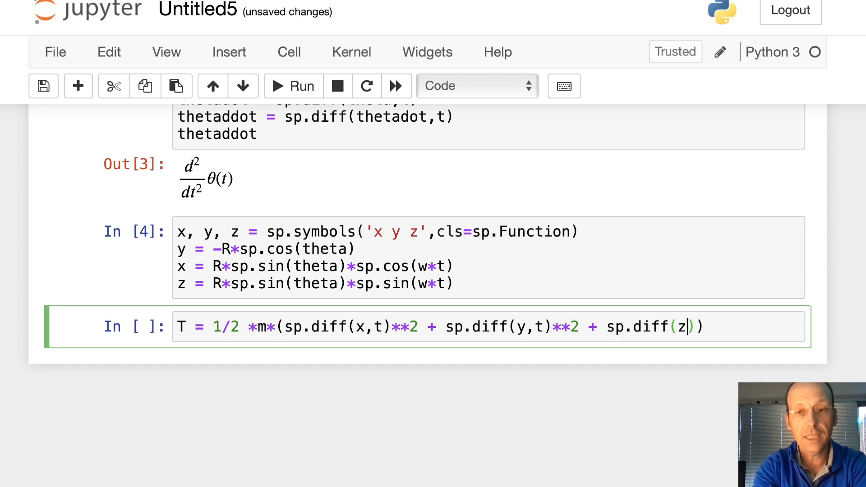
pyautogui.write(',t)**2')
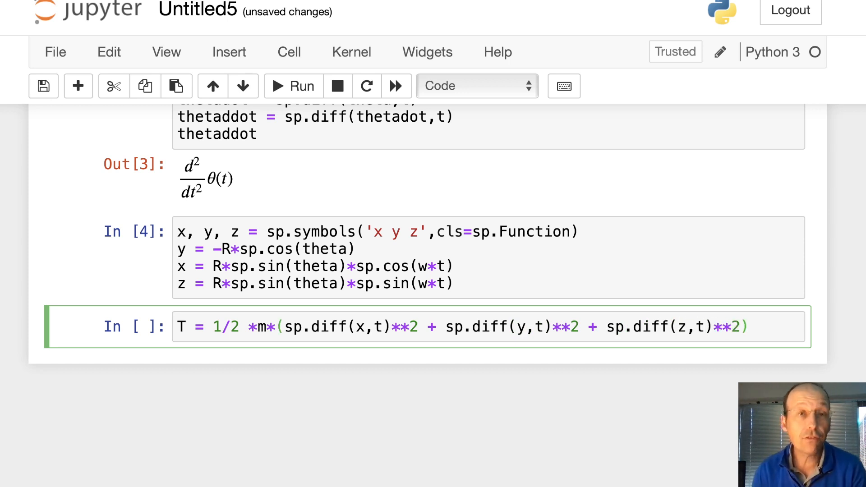
pyautogui.moveTo(169, 287)
pyautogui.write('U')
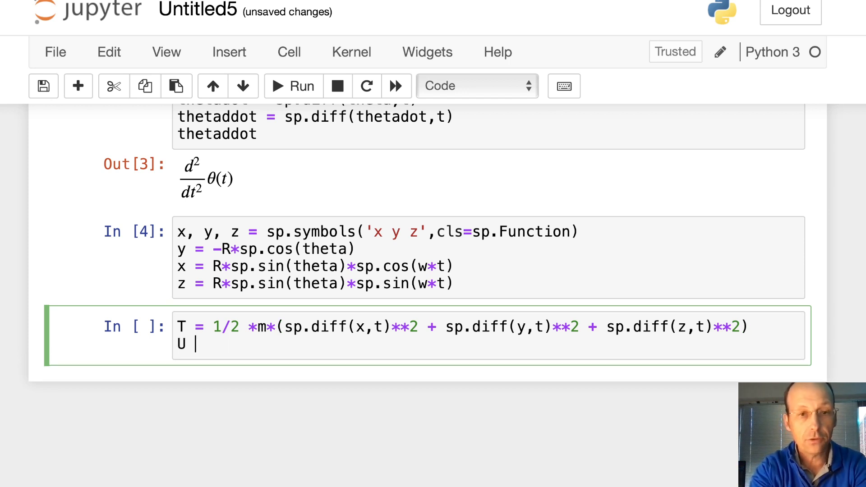
# Define U = m*g*y and the Lagrangian L = T - U, then run the cell
pyautogui.write('=')
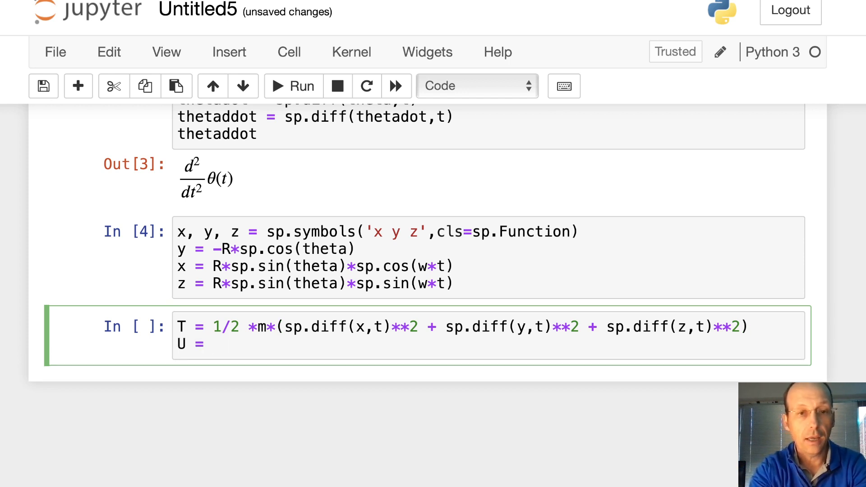
pyautogui.write('m*g*y')
pyautogui.write('L =')
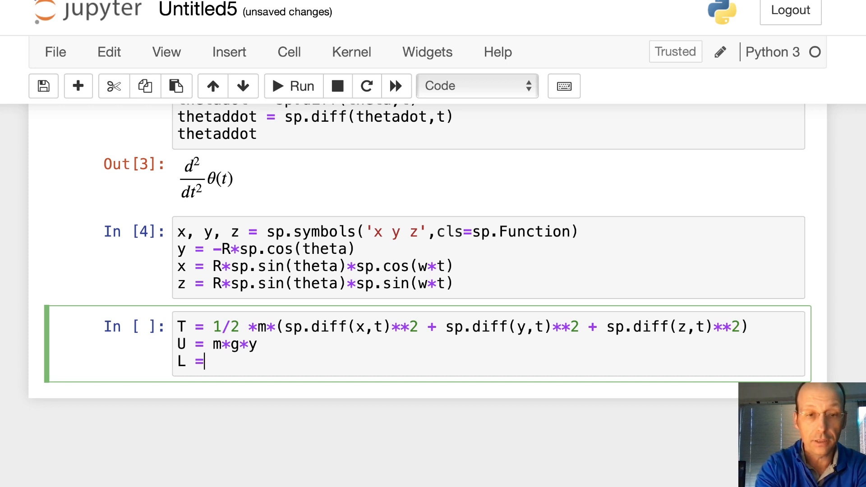
pyautogui.write('T - U')
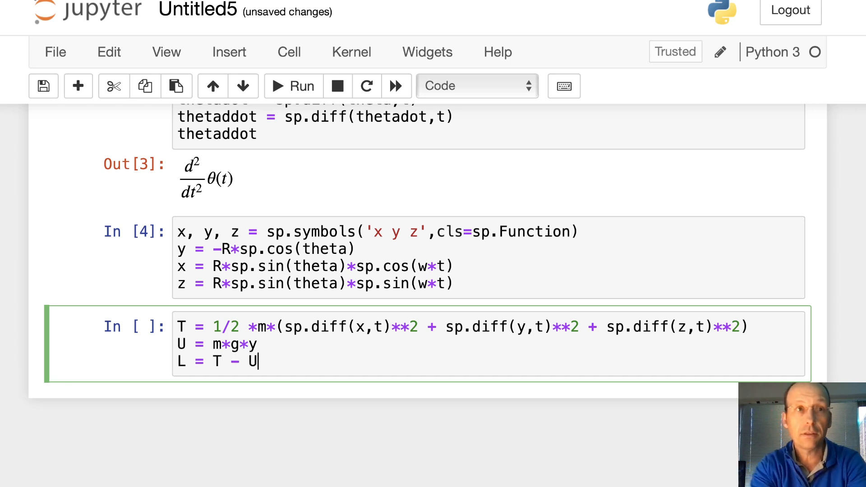
pyautogui.press('shift+enter')
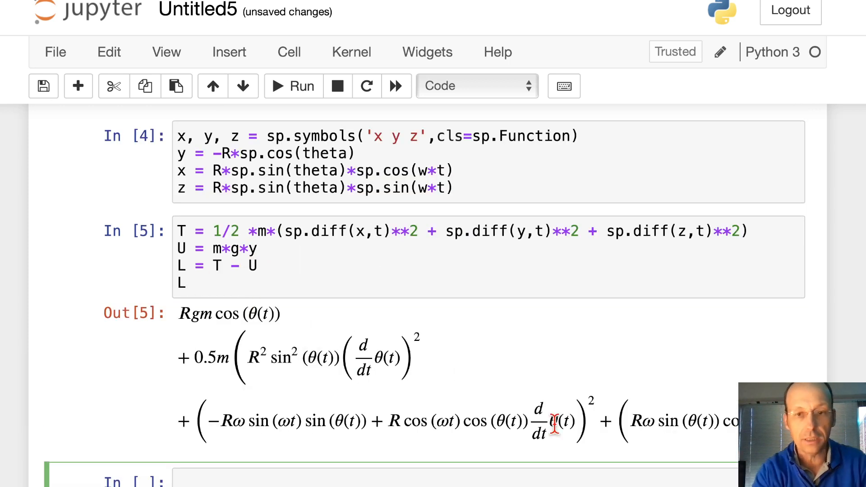
pyautogui.moveTo(538, 428)
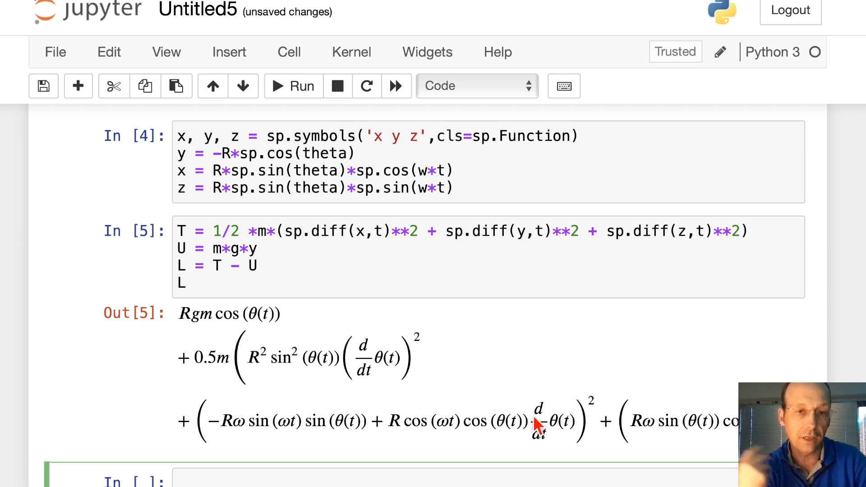
pyautogui.moveTo(446, 402)
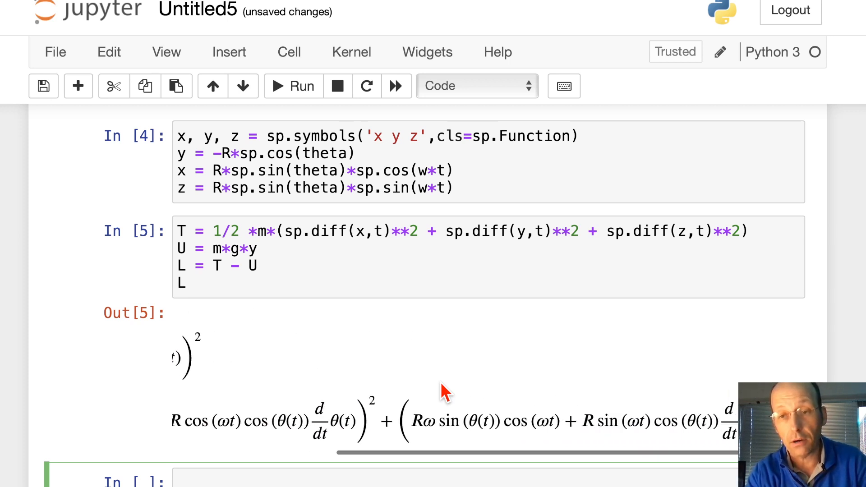
# Scroll down to review the rendered Lagrangian output
pyautogui.scroll(-3)
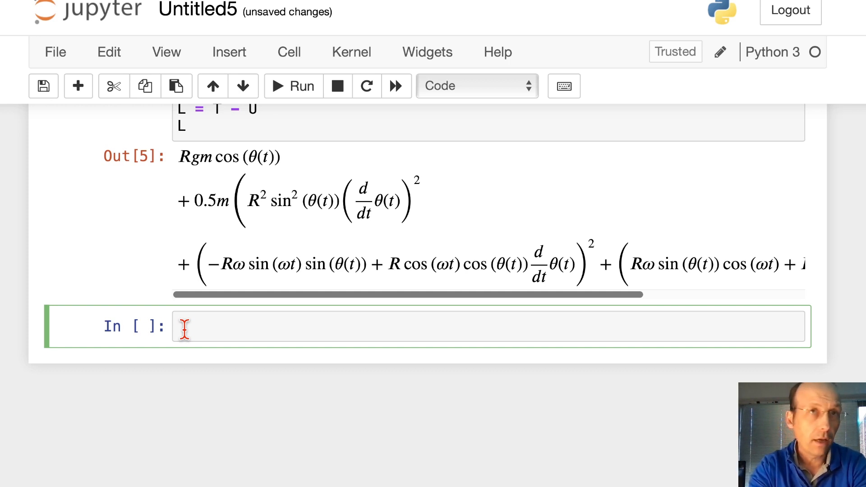
# Begin LE = sp.diff(L,theta) as the first Euler-Lagrange term
pyautogui.write('LE')
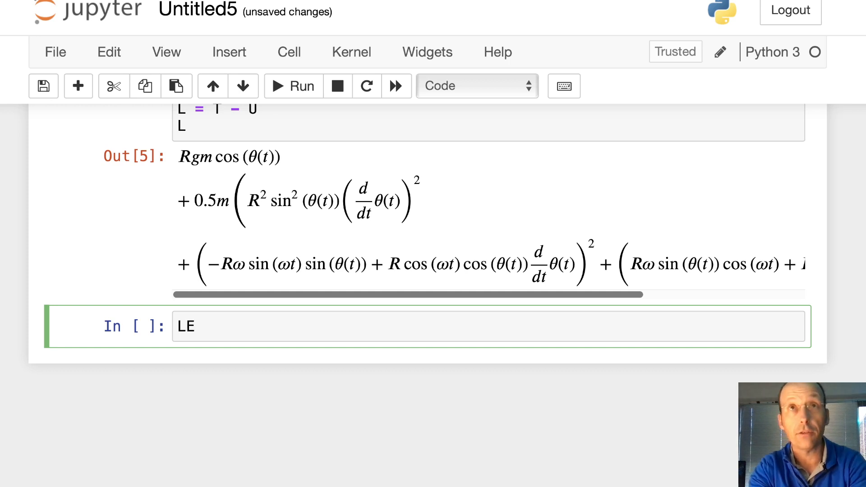
pyautogui.write('=')
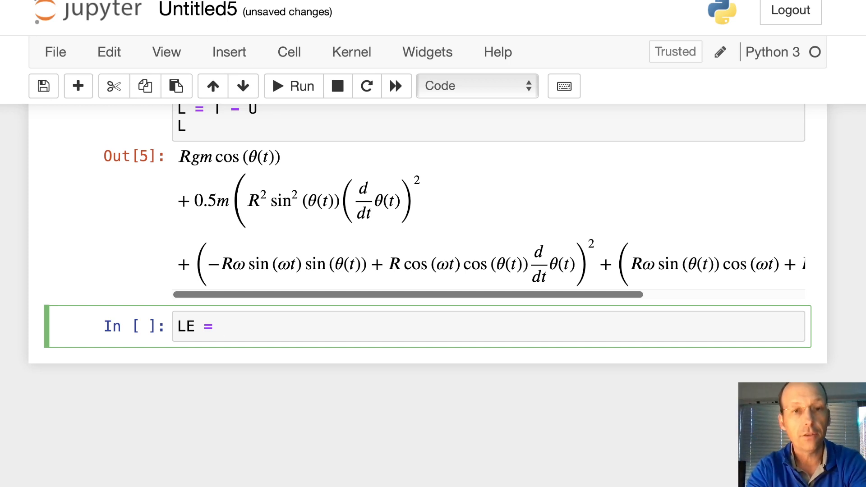
pyautogui.write('sp.diff(')
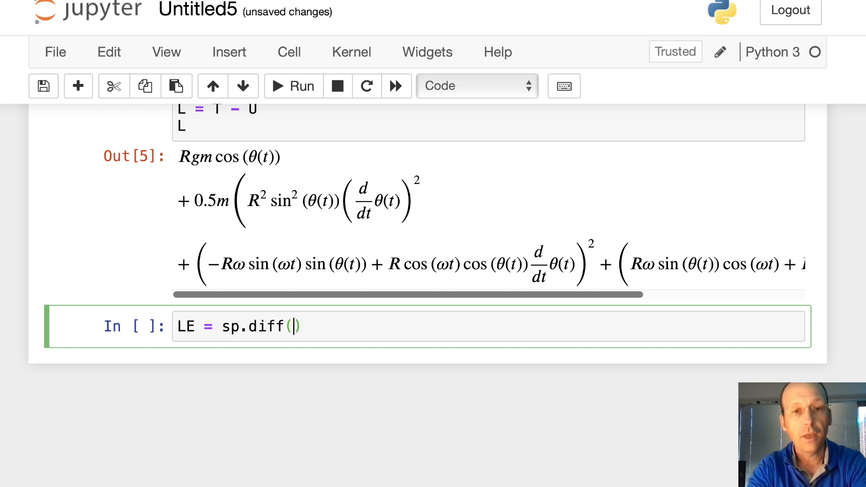
pyautogui.write('L,theta')
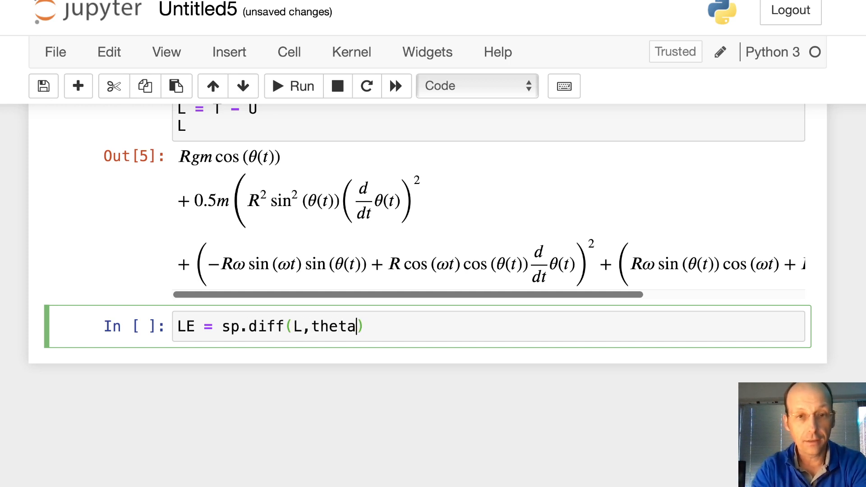
# Subtract sp.diff(sp.diff(L,thetadot),t) to complete the Euler-Lagrange expression LE
pyautogui.write('- s')
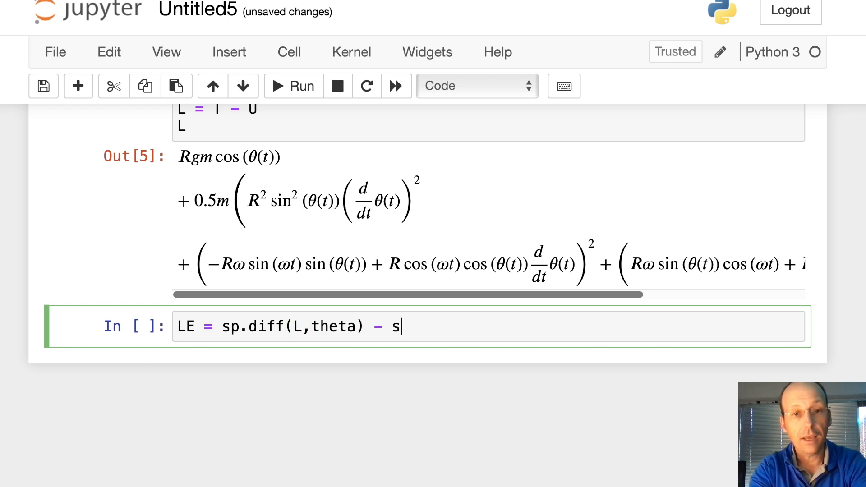
pyautogui.write('p.diff()')
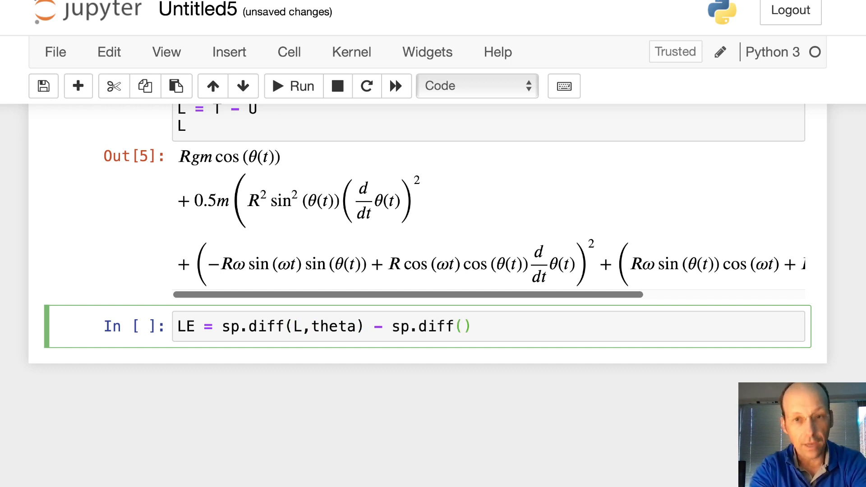
pyautogui.write('sp.d')
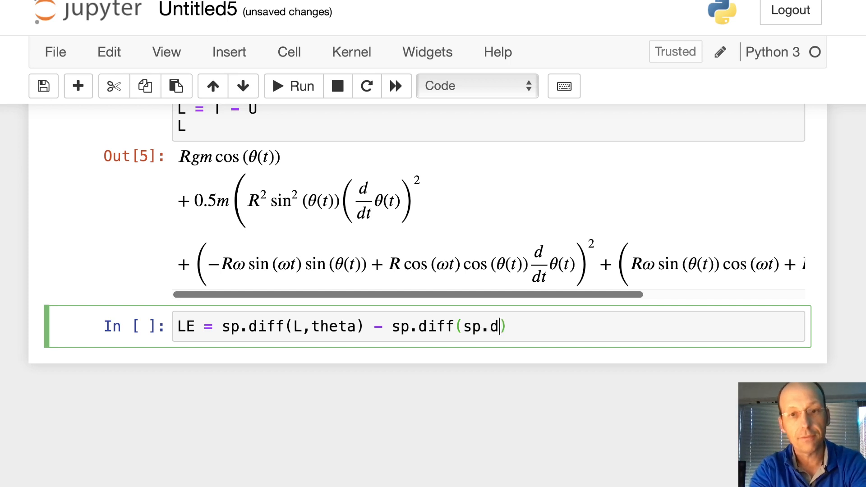
pyautogui.write('iff()')
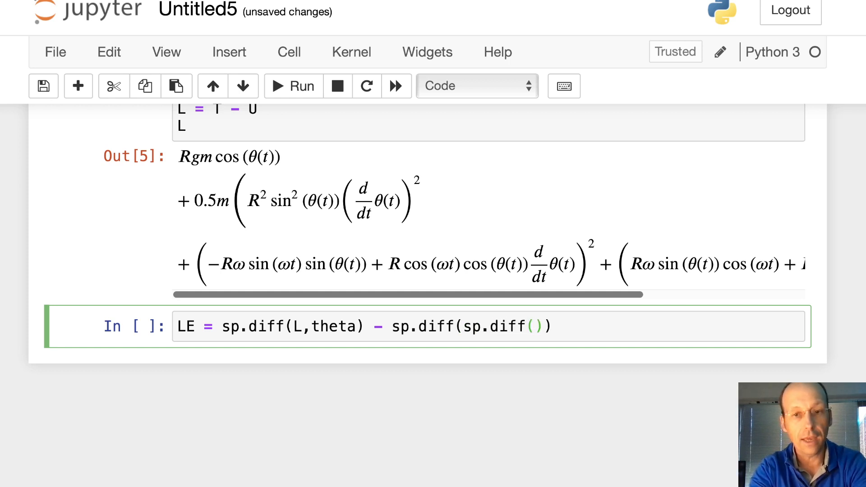
pyautogui.write('L,thetadot')
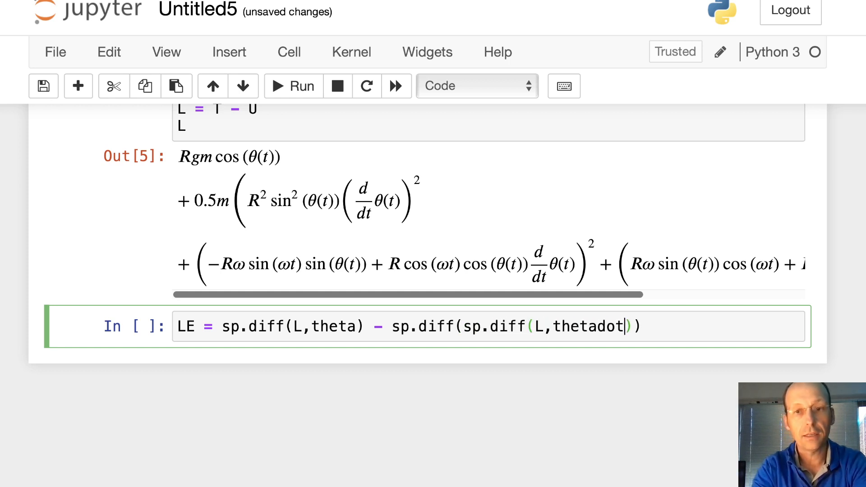
pyautogui.write(',t')
pyautogui.write('LE')
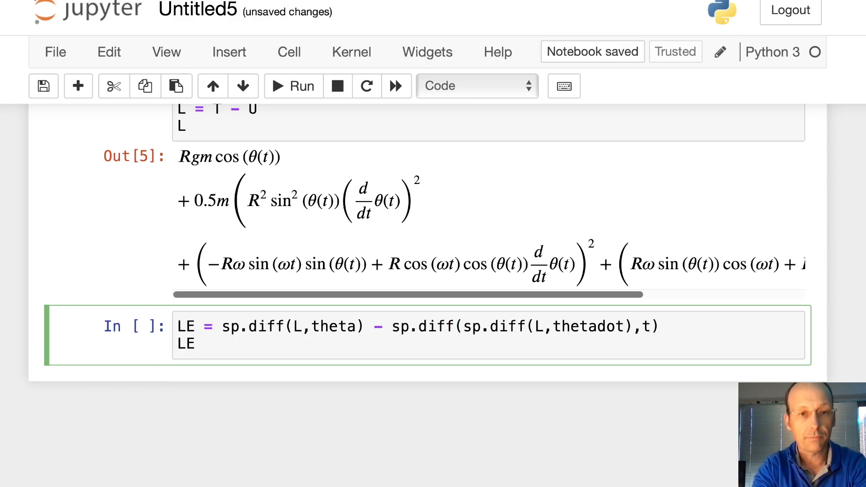
# Run the LE cell to display the expanded Euler-Lagrange expression and move into the empty cell below
pyautogui.click(292, 87)
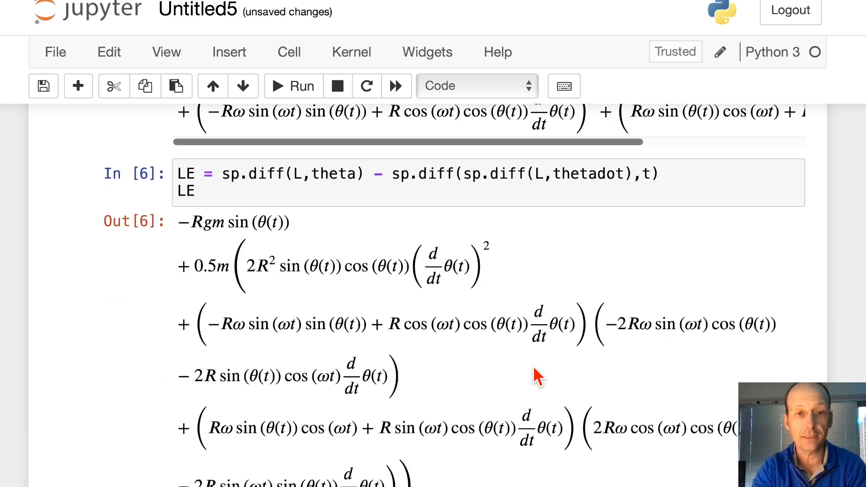
pyautogui.scroll(-3)
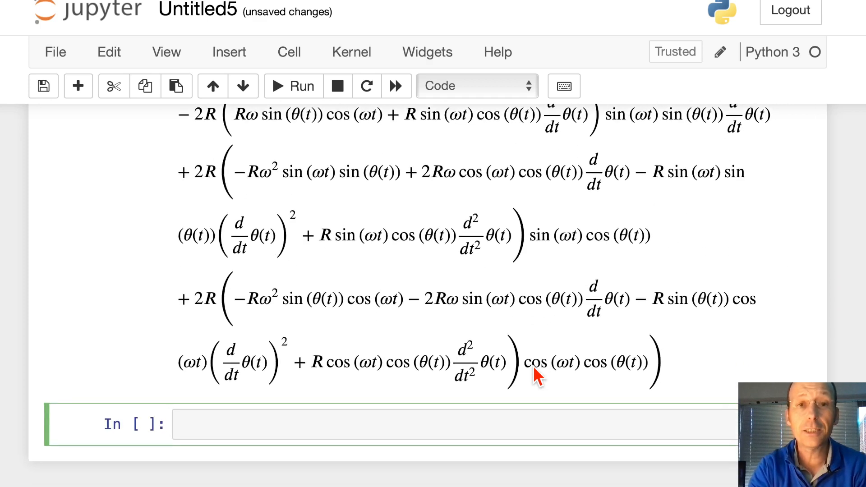
pyautogui.scroll(-3)
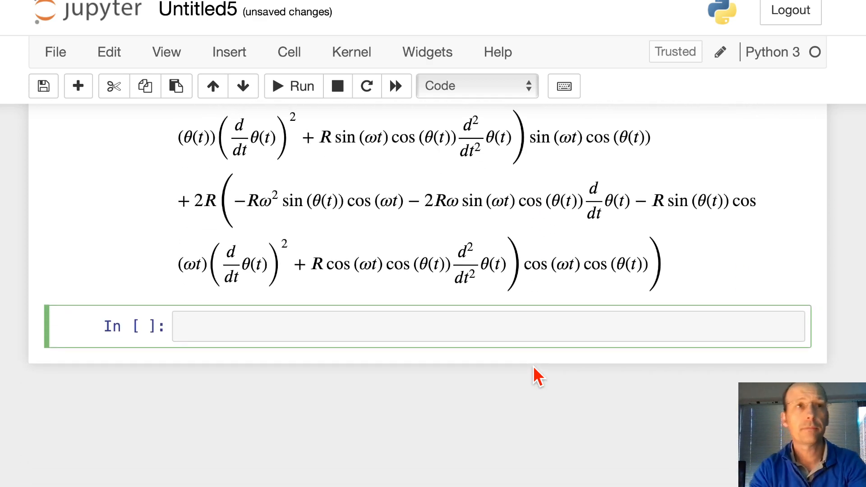
pyautogui.click(192, 324)
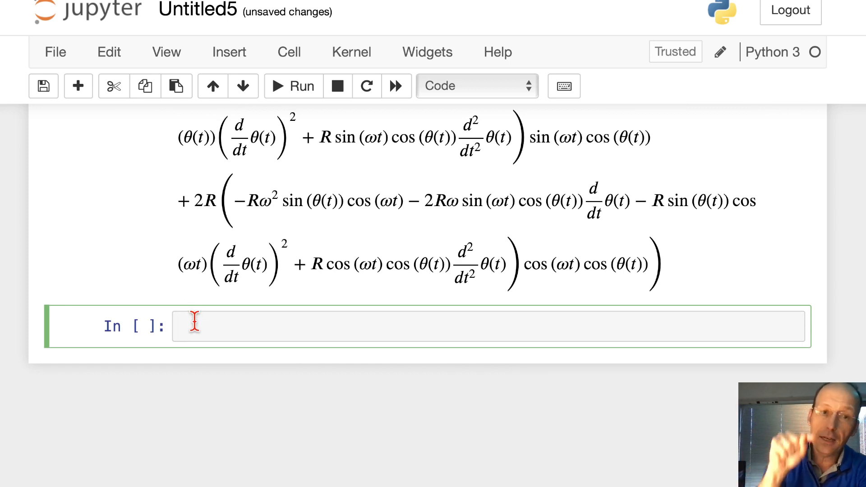
pyautogui.click(180, 326)
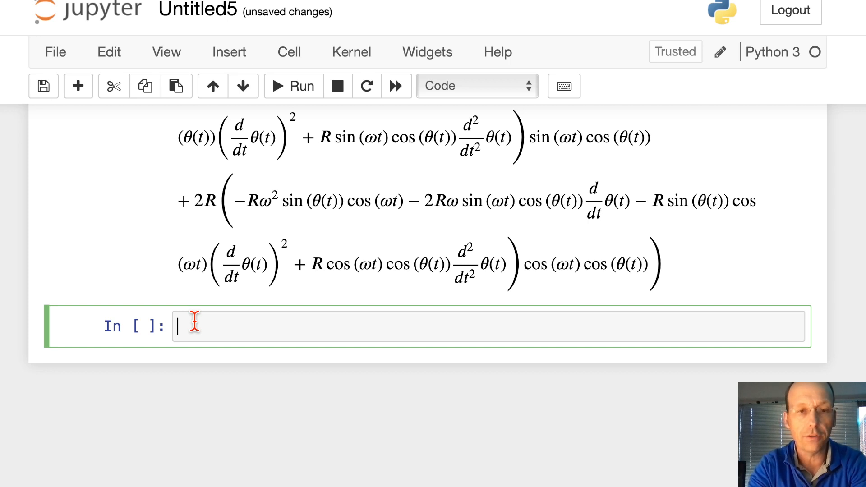
# Write ddtheta = sp.solve(LE)[0] and display ddtheta
pyautogui.write('ddtheta')
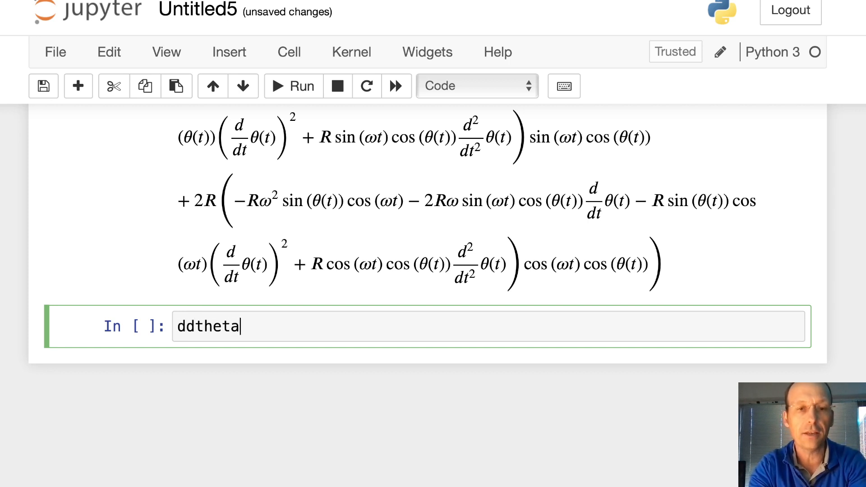
pyautogui.write('=')
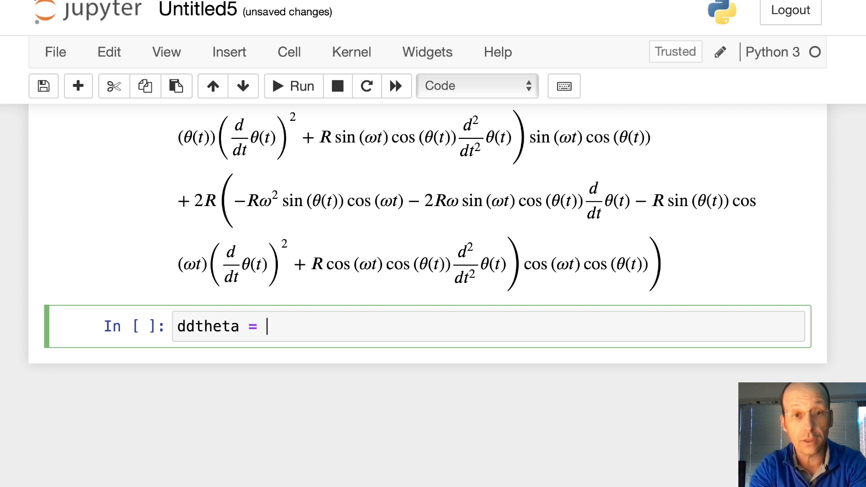
pyautogui.write('sp.solve')
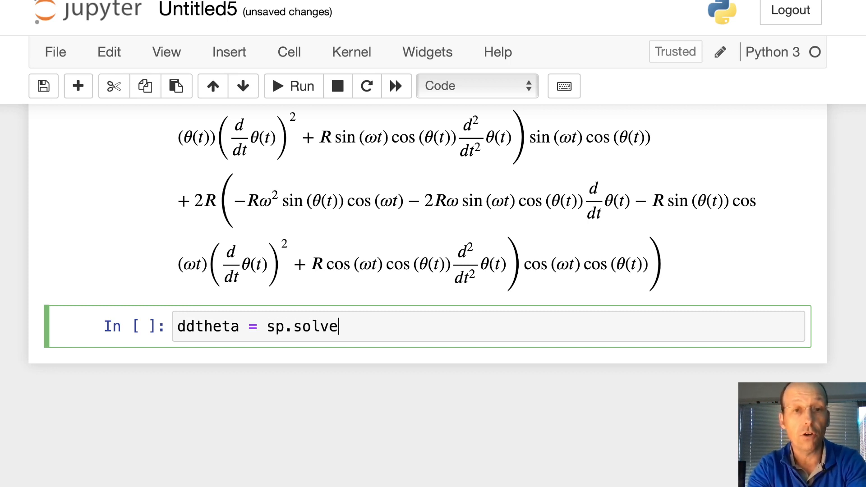
pyautogui.write('(LE)')
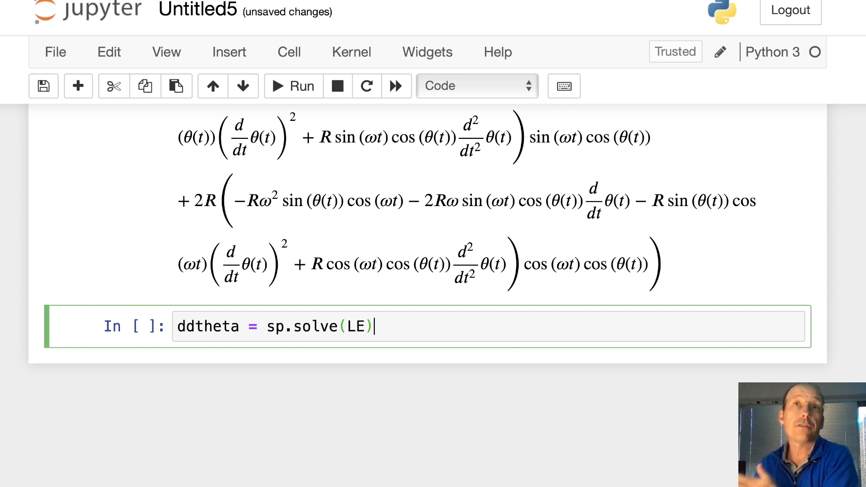
pyautogui.write('[0')
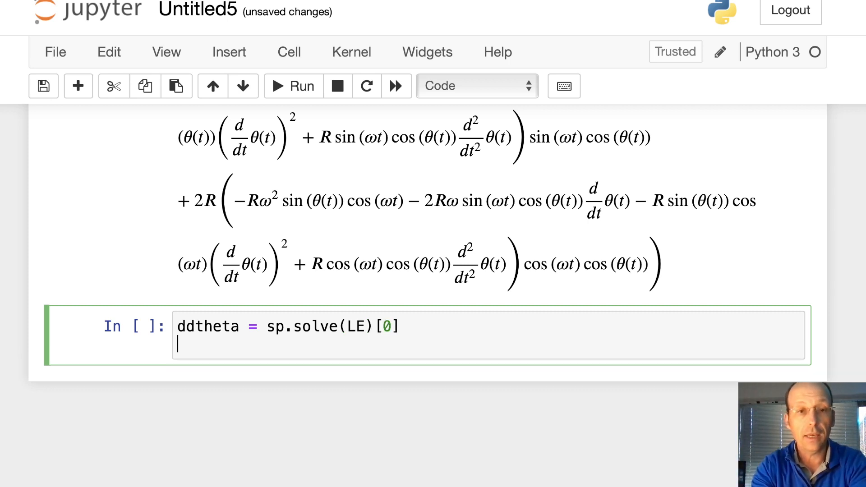
pyautogui.write('ddtheta')
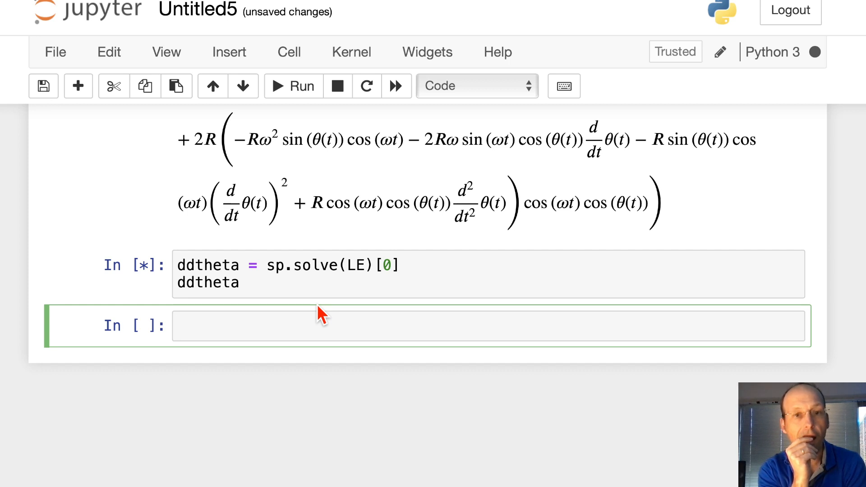
# Add thetaddot as the solve variable so ddtheta gives theta double dot, and rerun
pyautogui.click(370, 265)
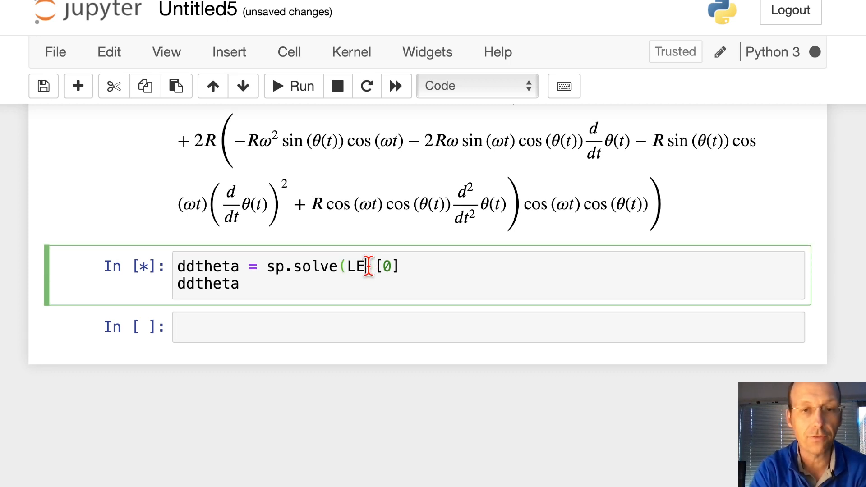
pyautogui.write(',')
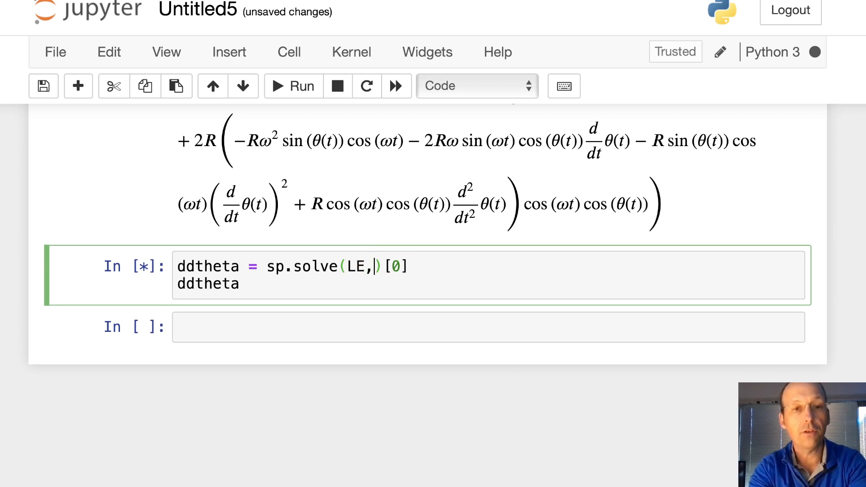
pyautogui.write('thetaddot')
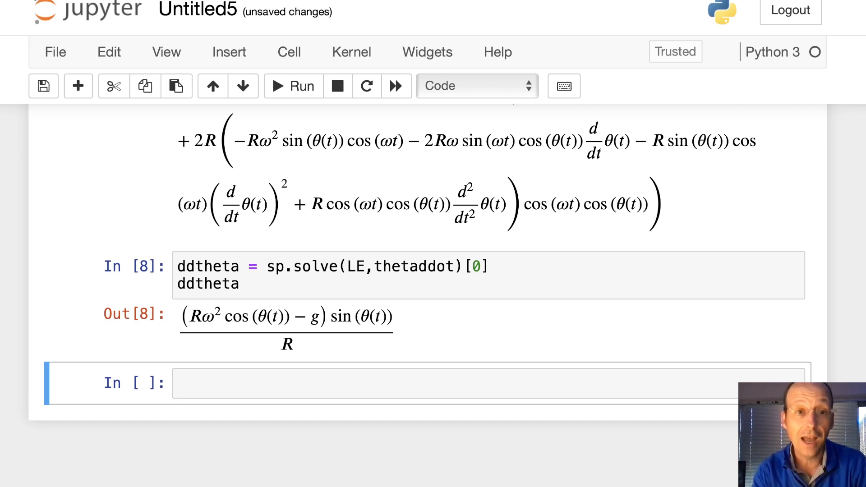
pyautogui.moveTo(198, 321)
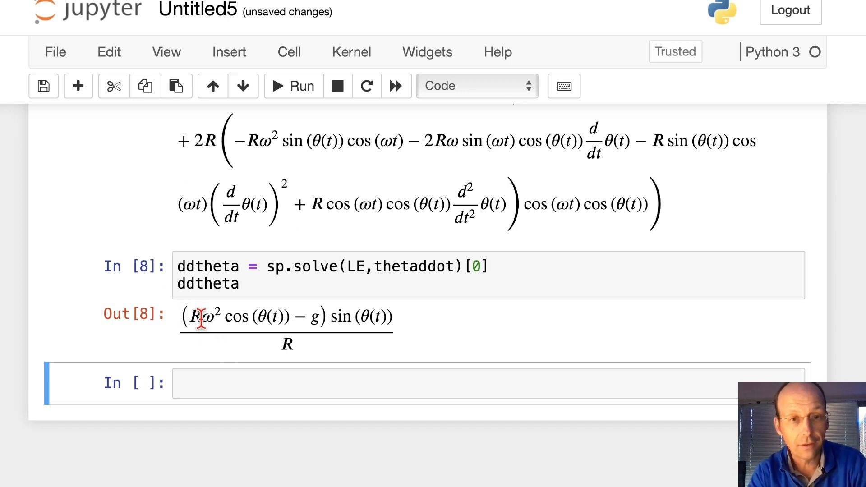
pyautogui.moveTo(220, 317)
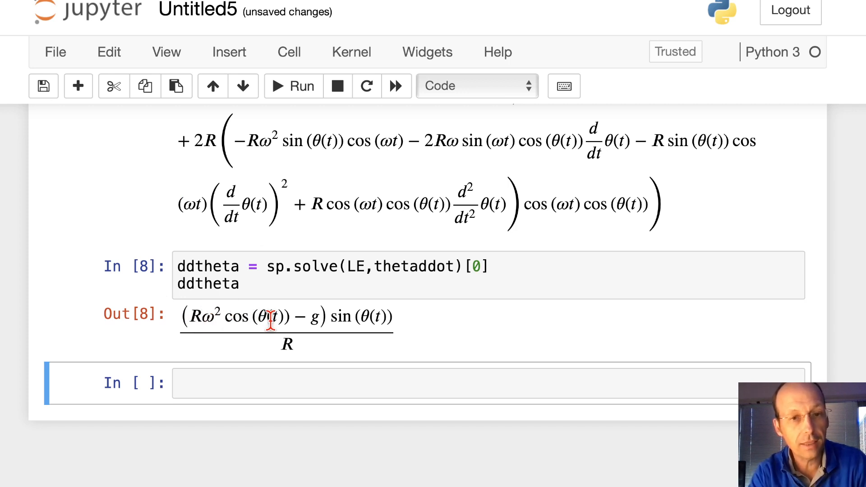
pyautogui.moveTo(365, 326)
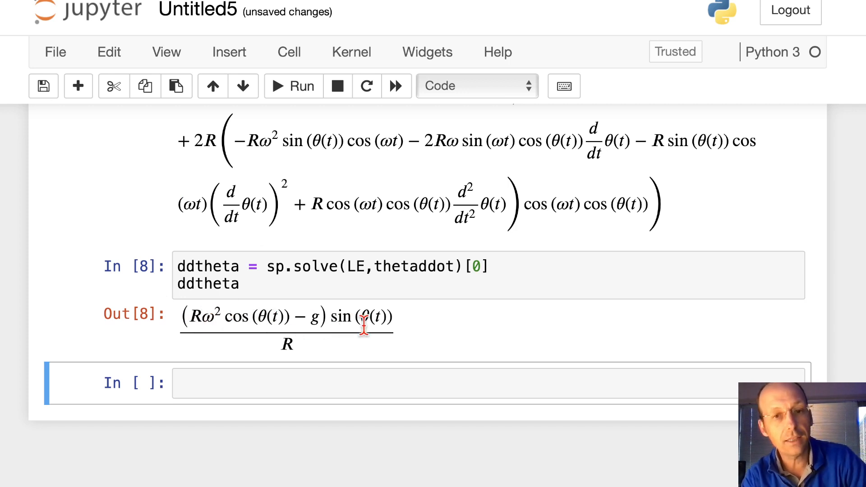